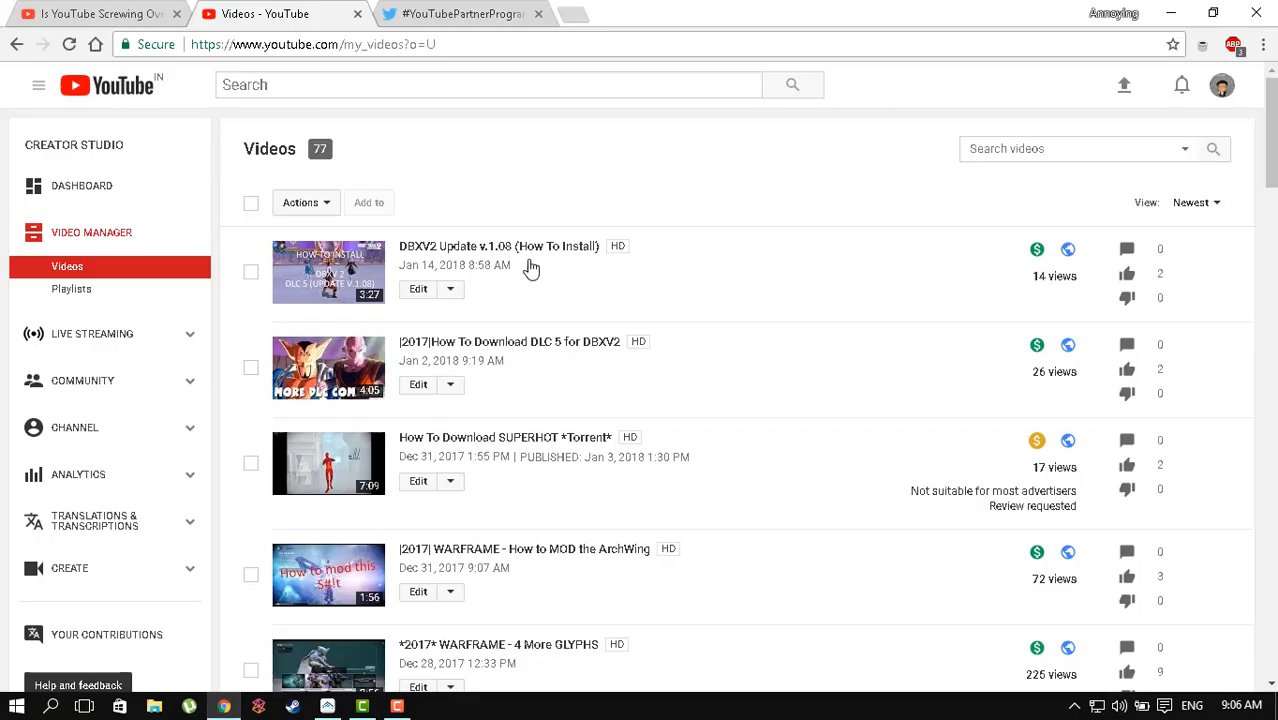
- Switch to the Twitter tab with the #YouTubePartnerProgram search results
click(460, 12)
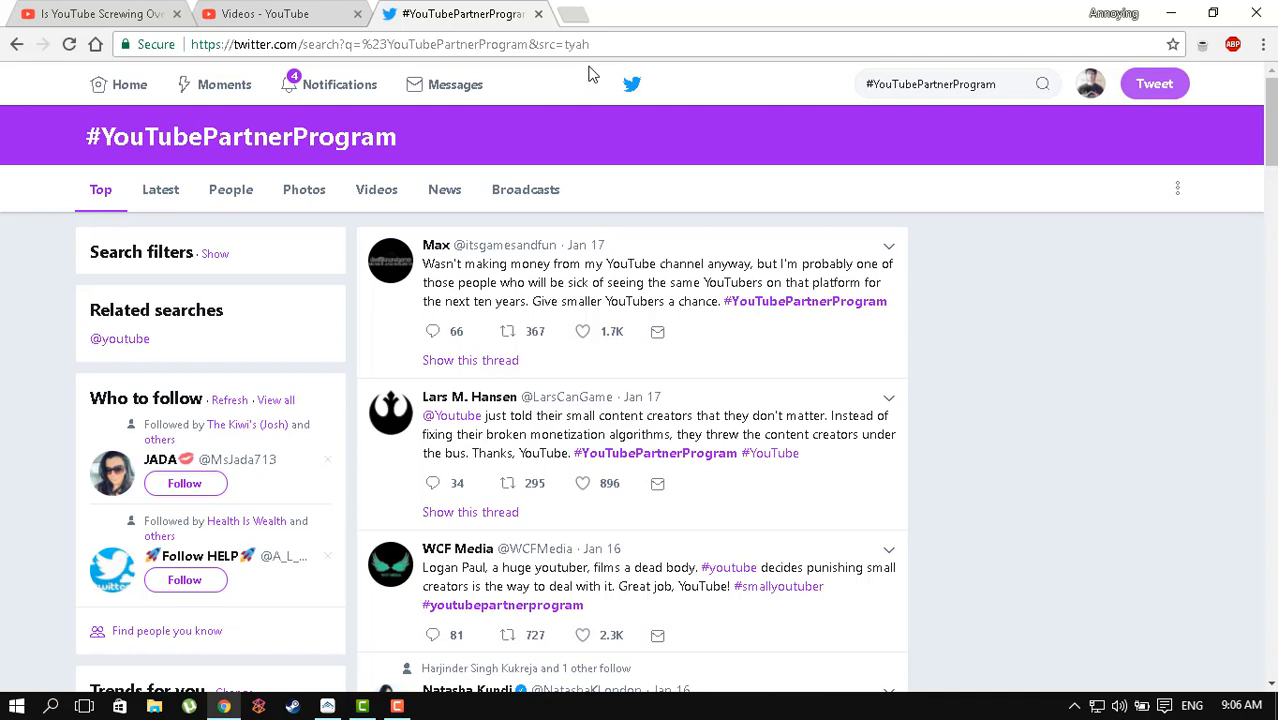
mouse_move(830, 240)
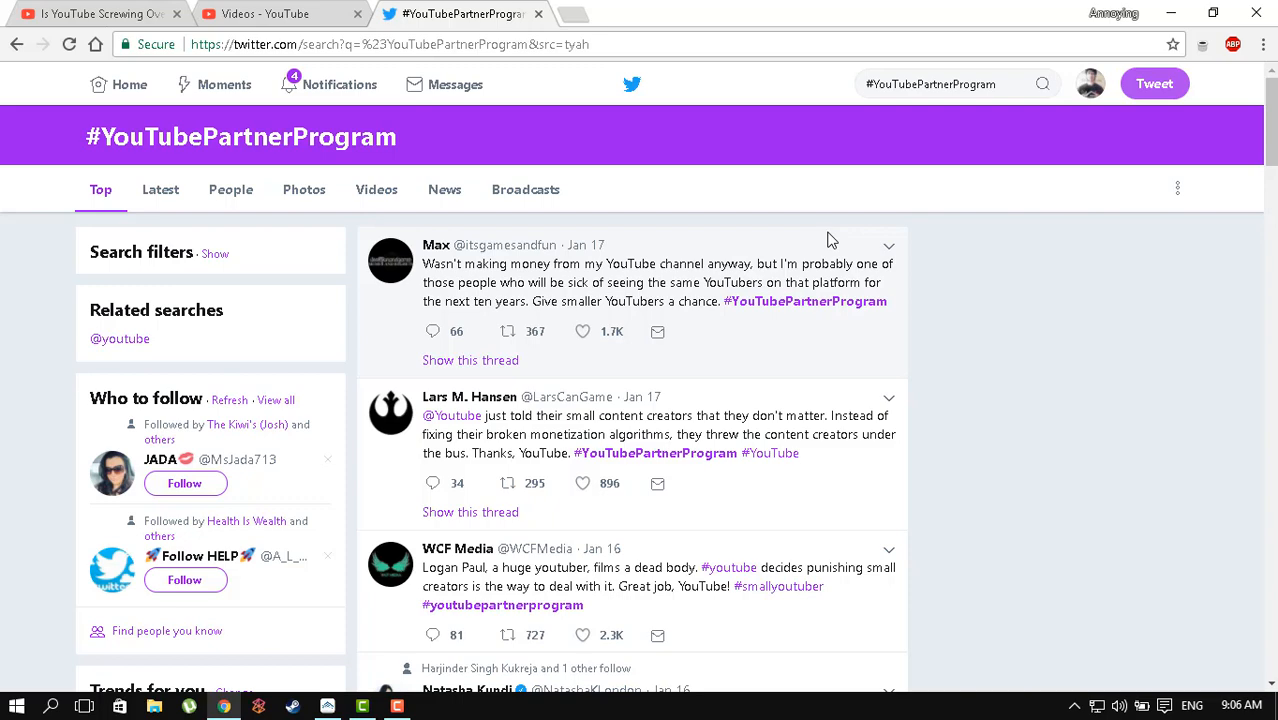
- Return to the Video Manager showing the channel's 77 uploaded videos
click(280, 14)
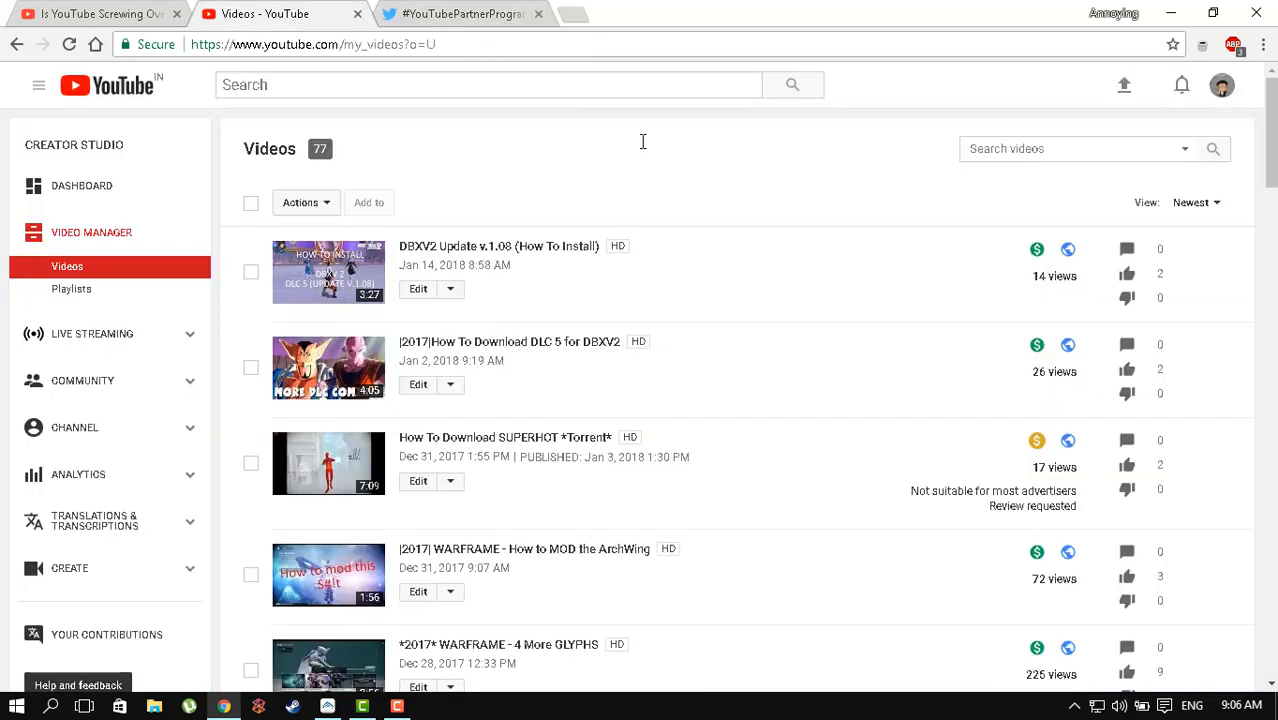
mouse_move(1026, 300)
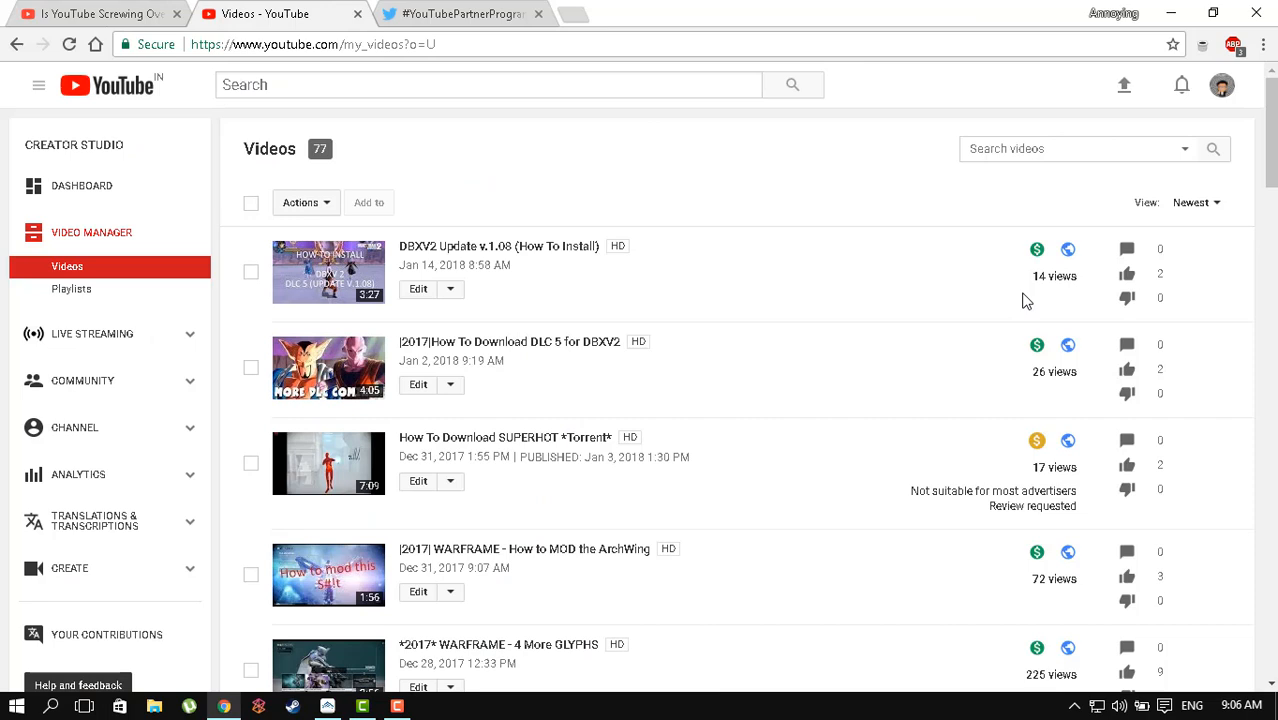
mouse_move(1030, 282)
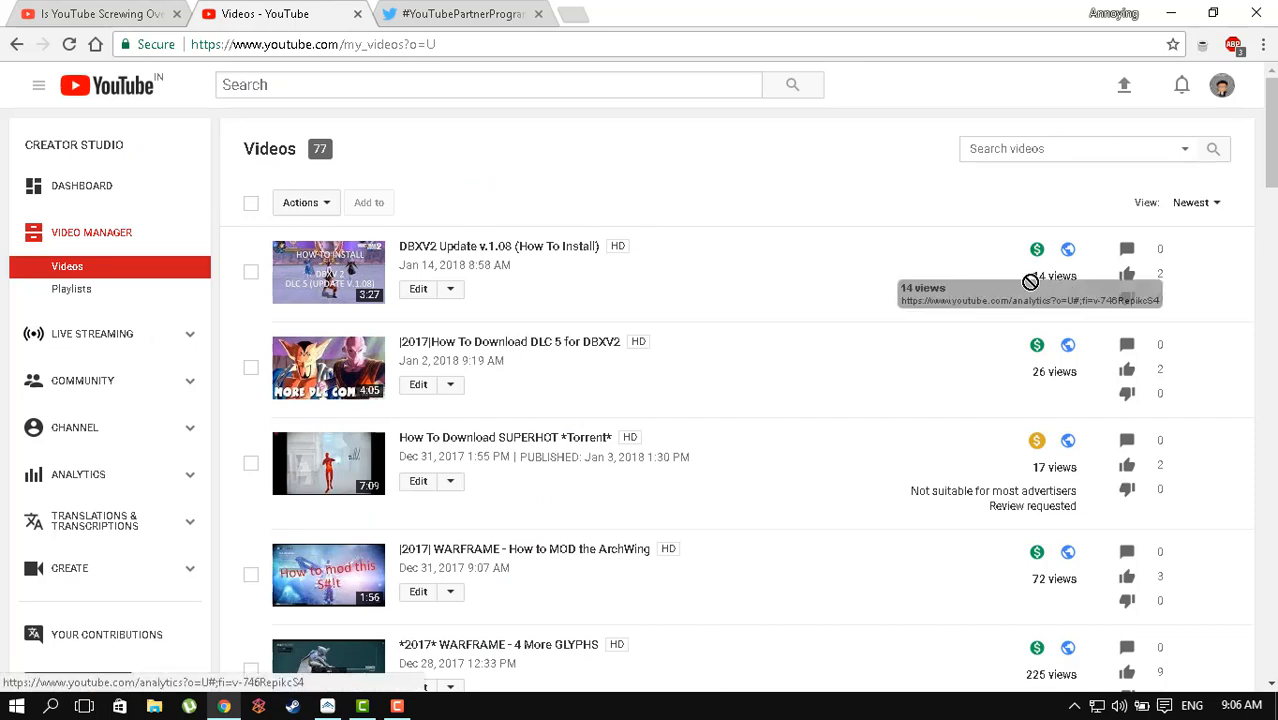
mouse_move(1030, 288)
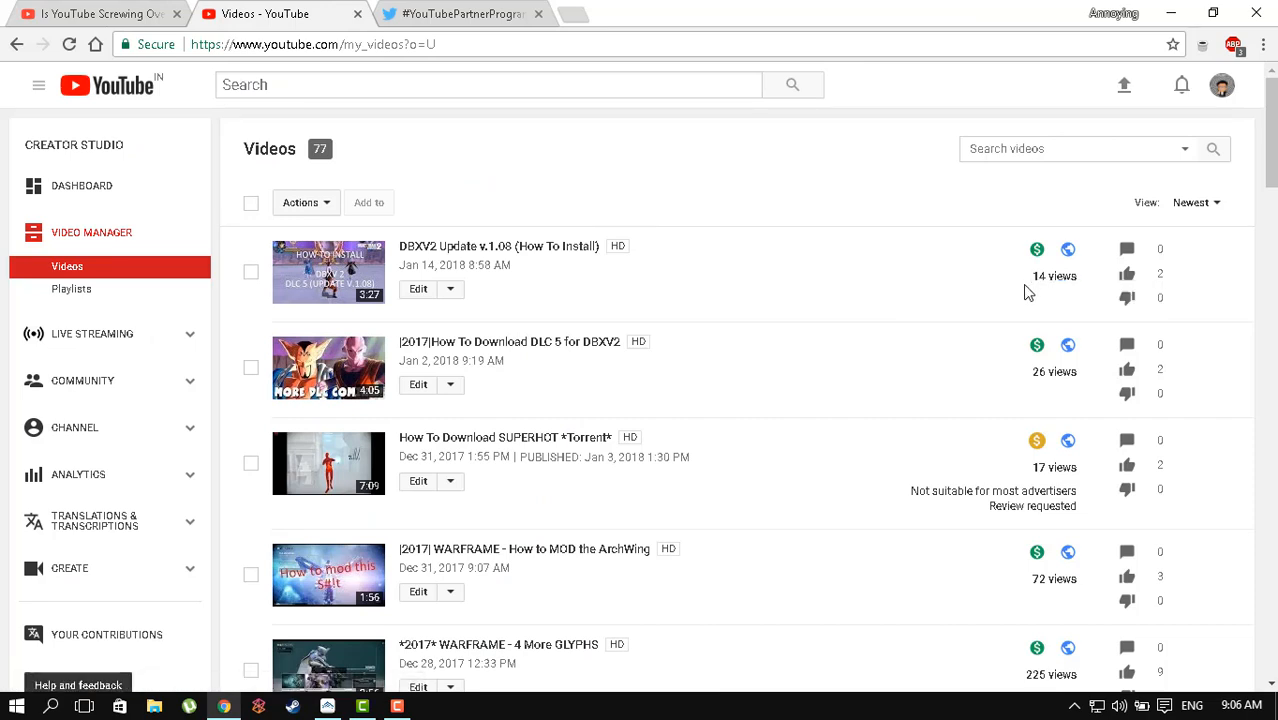
mouse_move(952, 306)
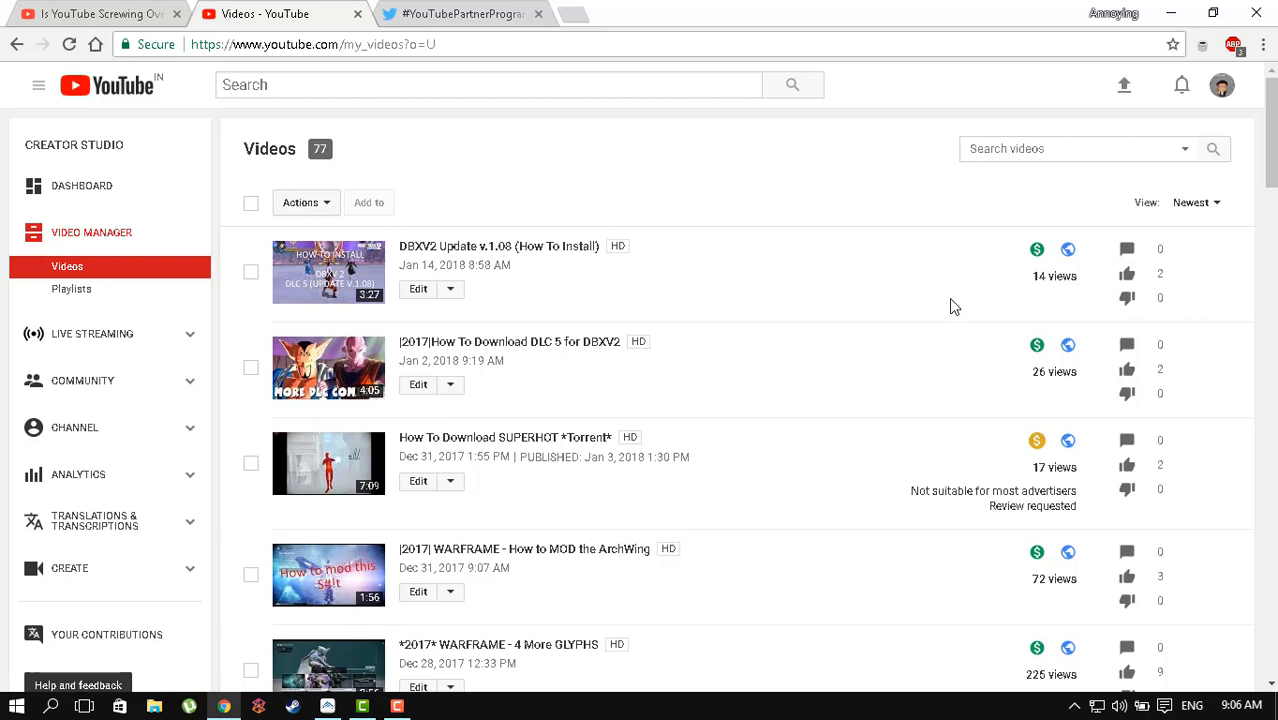
mouse_move(940, 324)
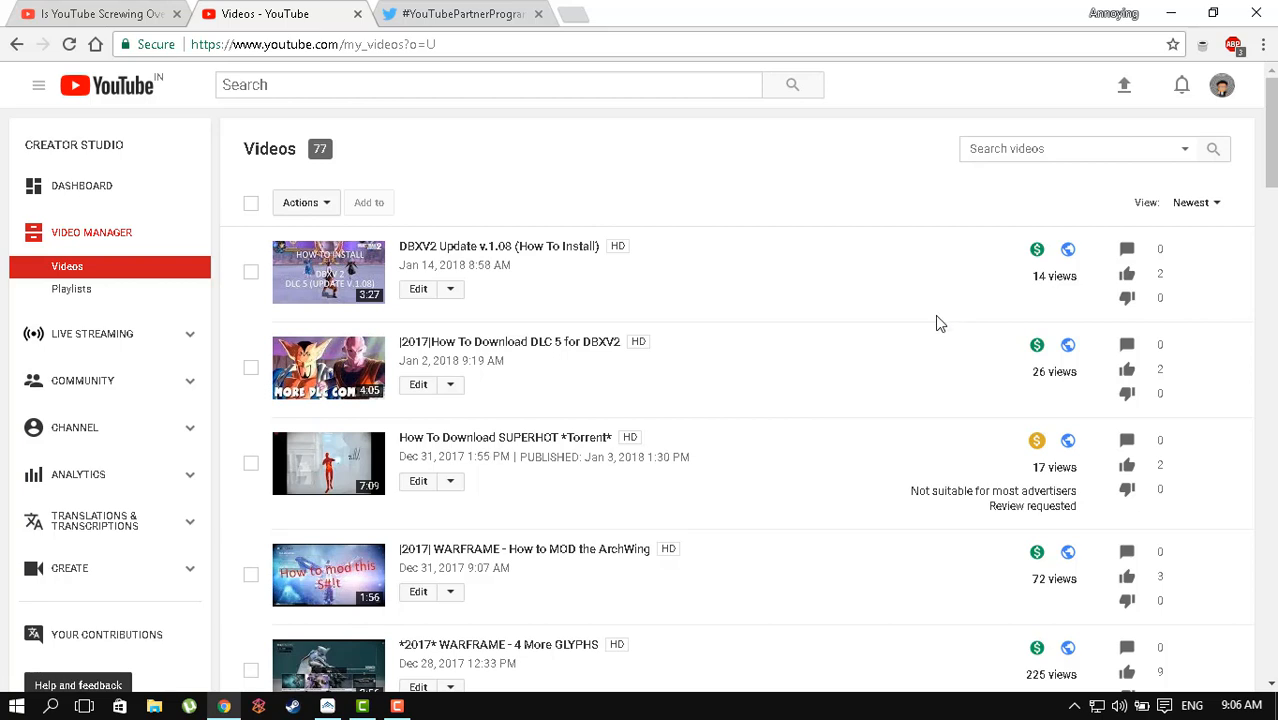
mouse_move(904, 364)
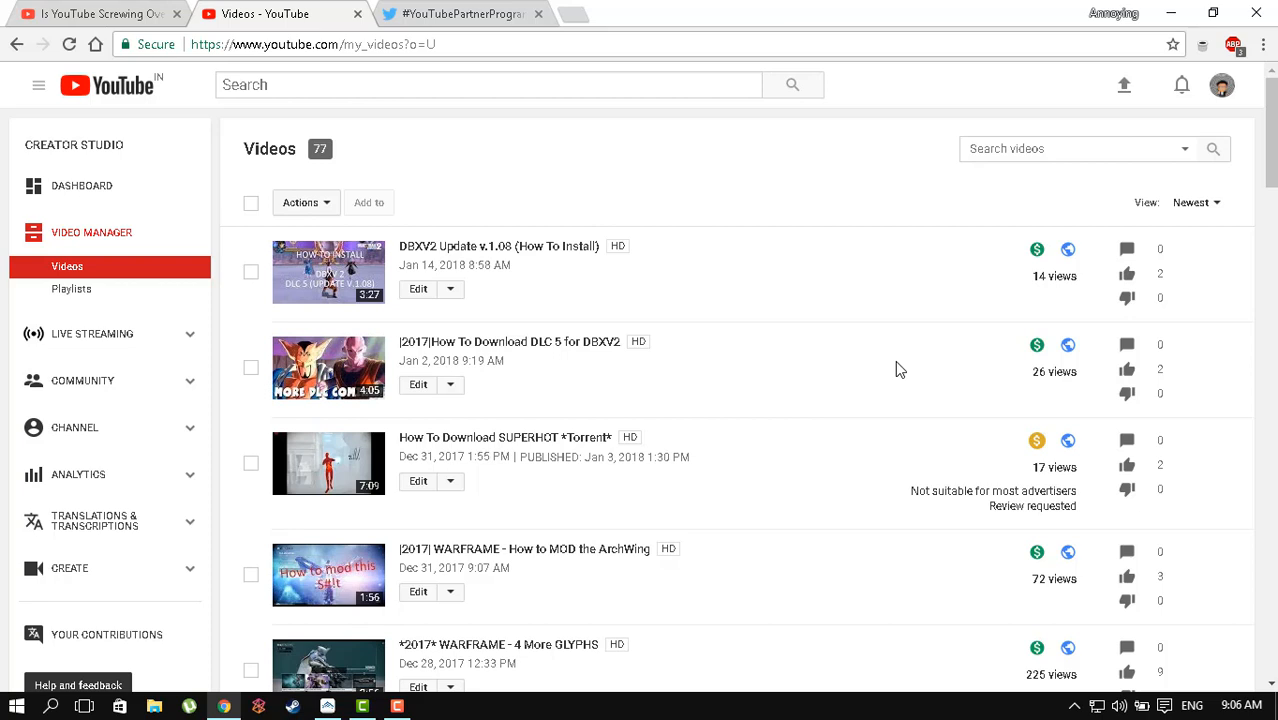
mouse_move(826, 418)
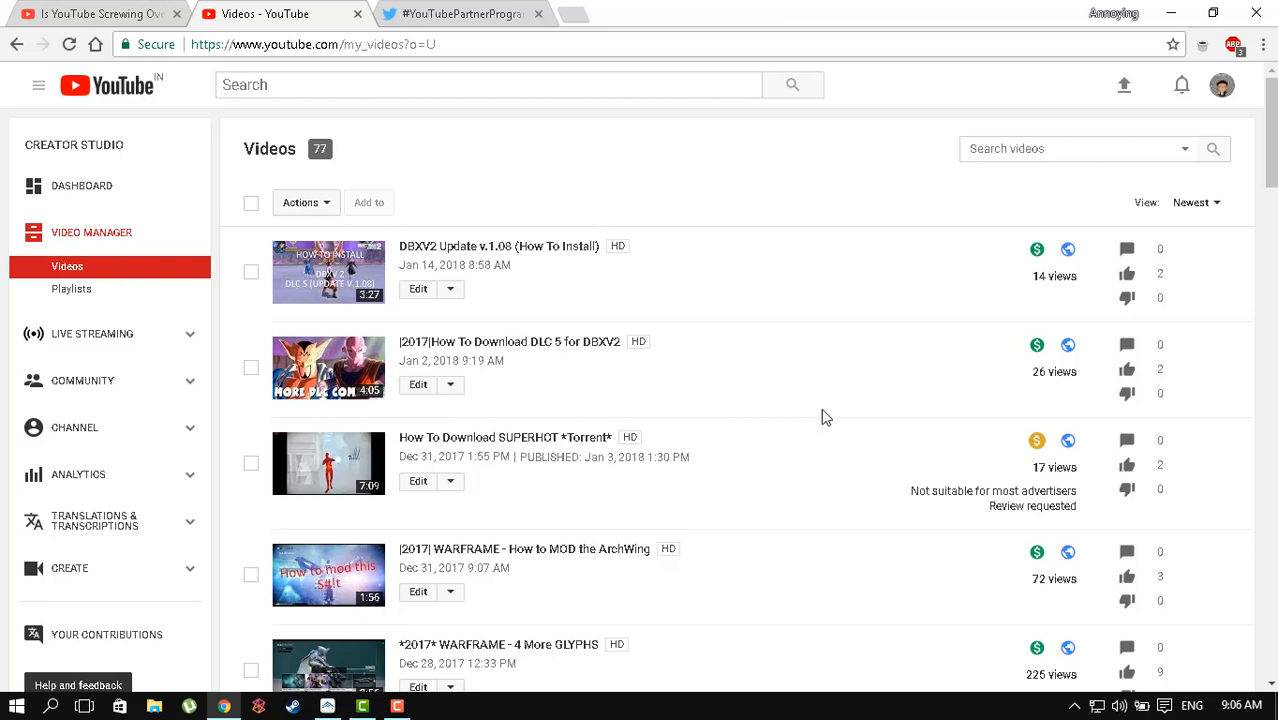
scroll(down, 3)
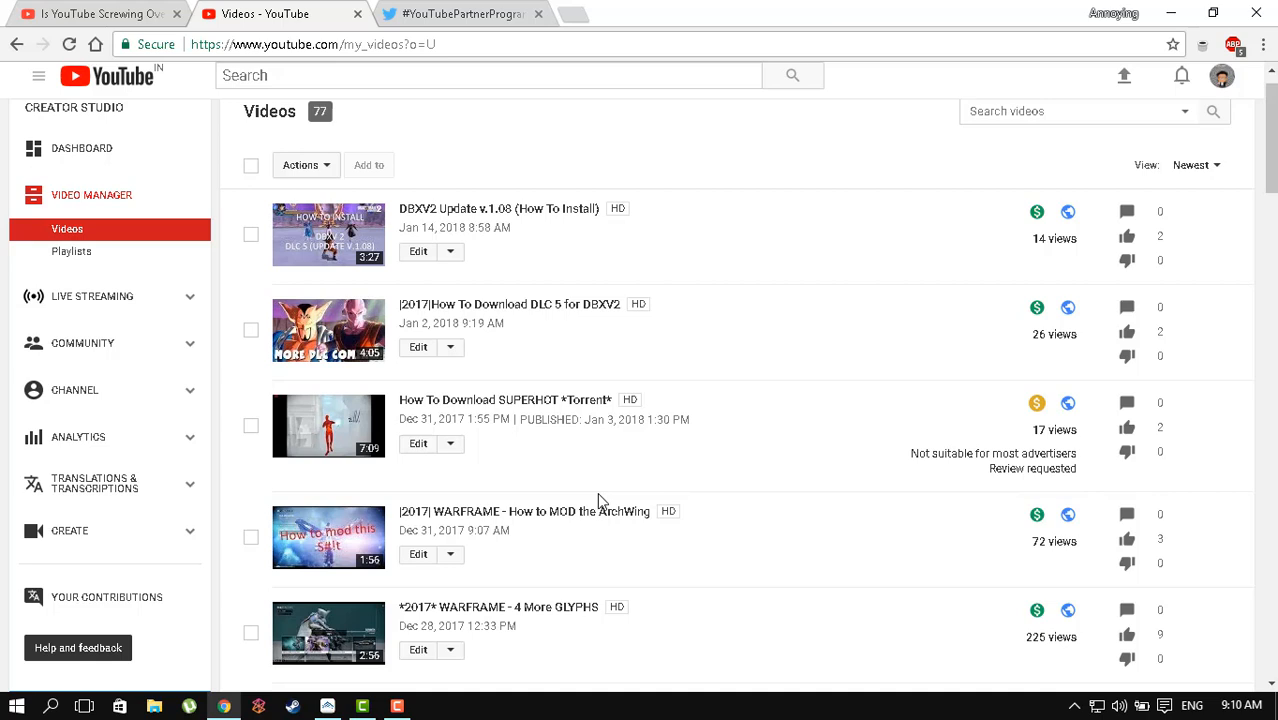
- Scroll the Video Manager list down to the pagination at the end of page 1
scroll(down, 3)
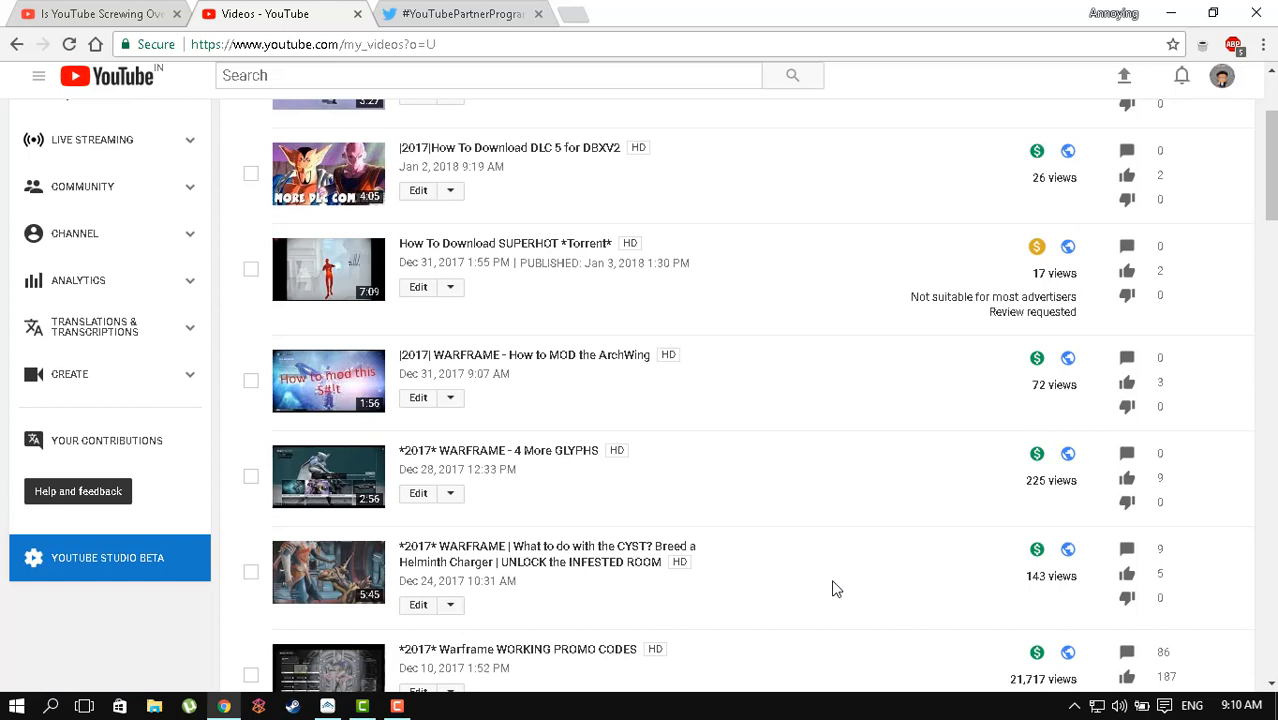
scroll(down, 3)
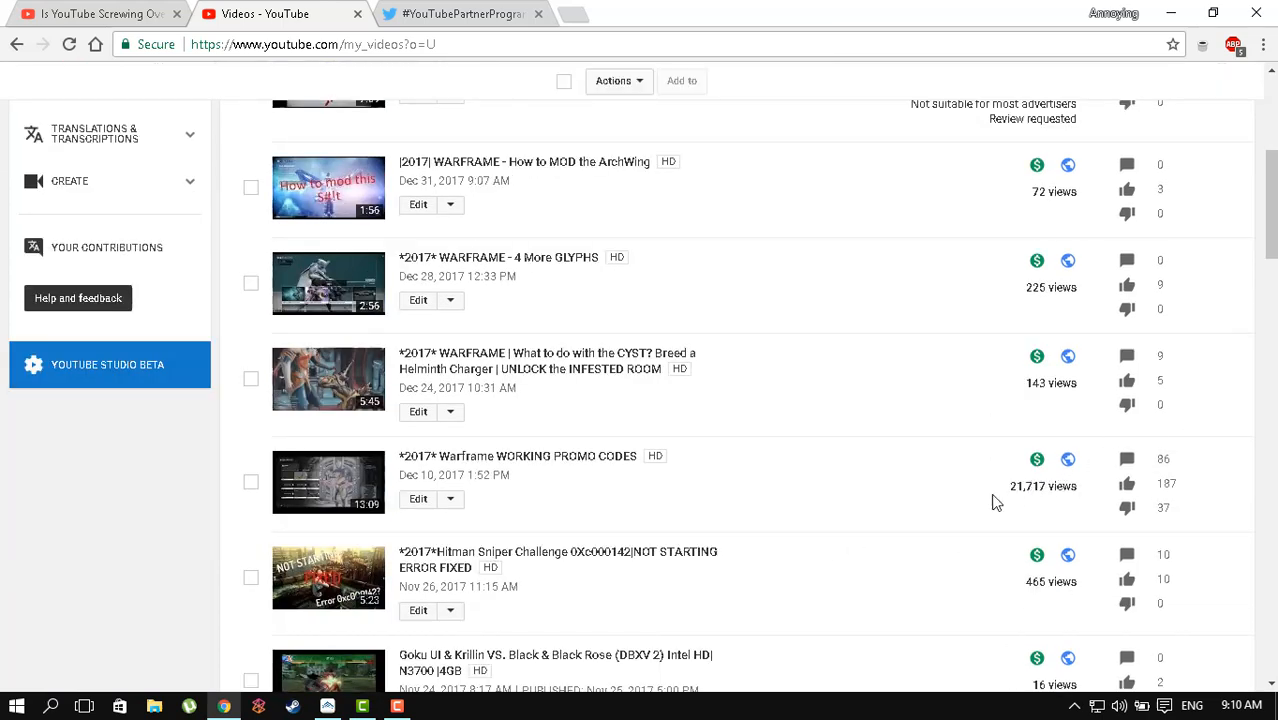
mouse_move(964, 576)
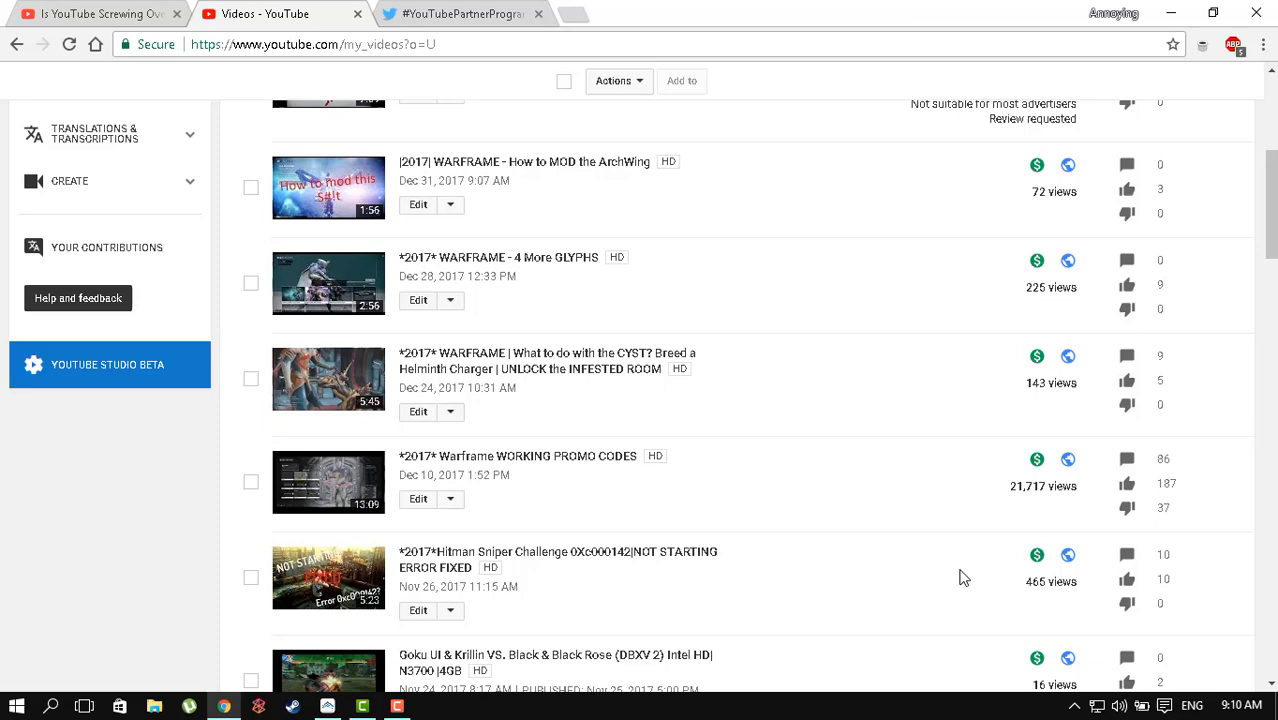
scroll(down, 3)
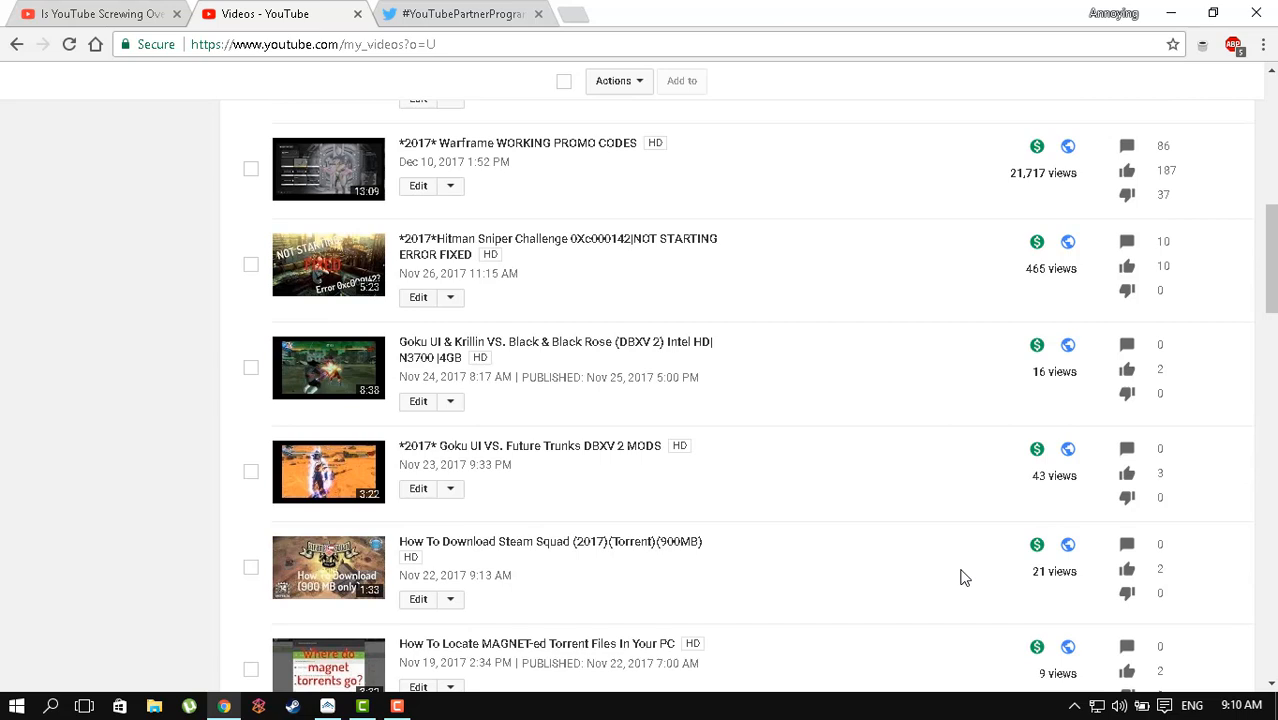
mouse_move(942, 482)
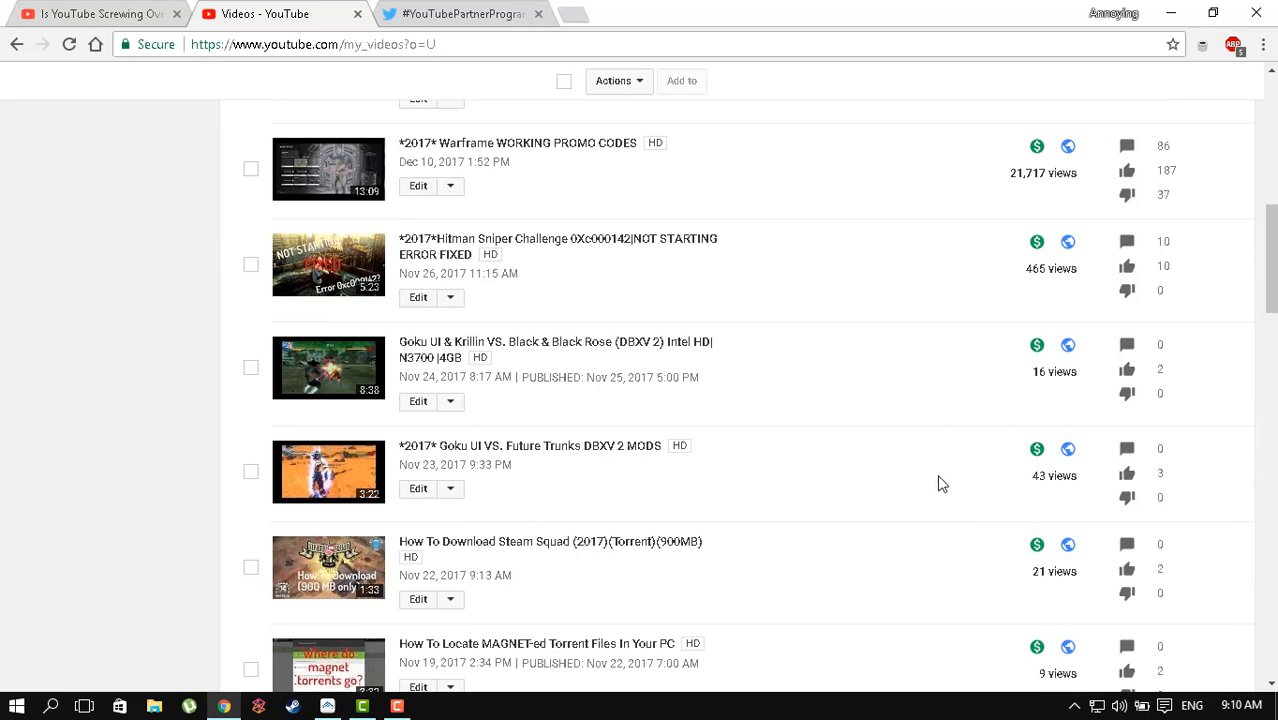
scroll(down, 3)
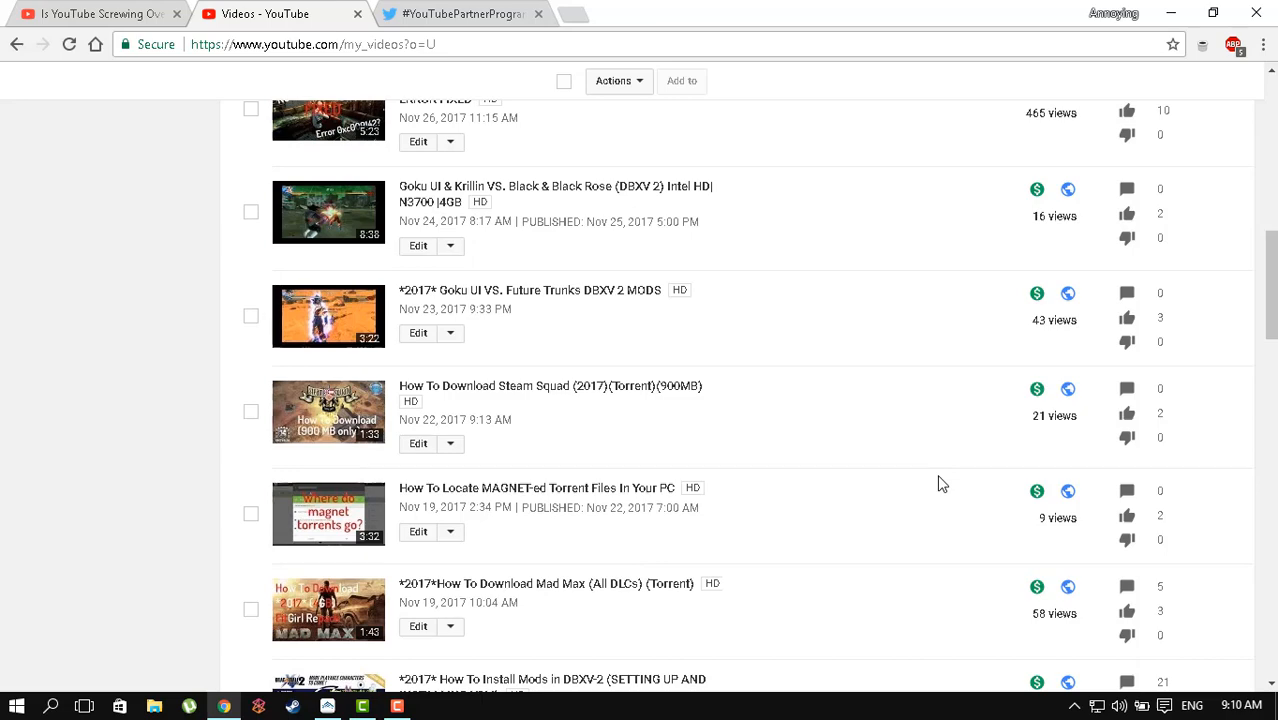
scroll(down, 3)
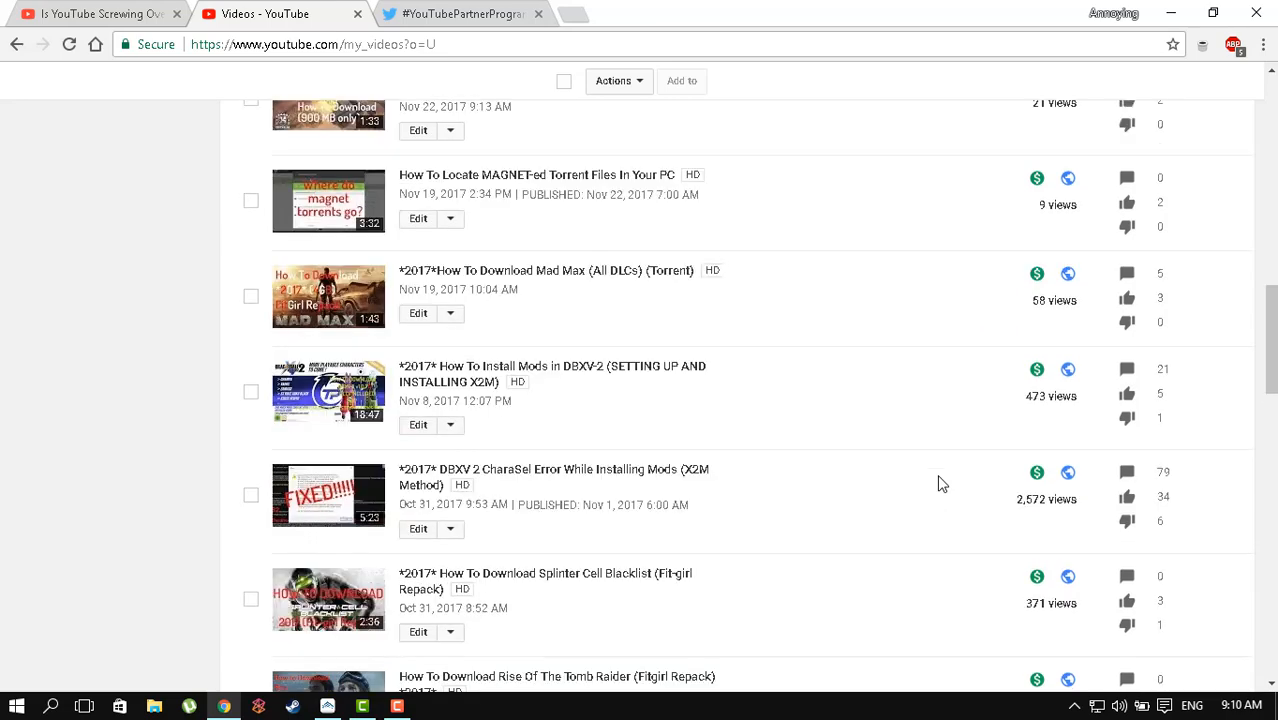
scroll(up, 3)
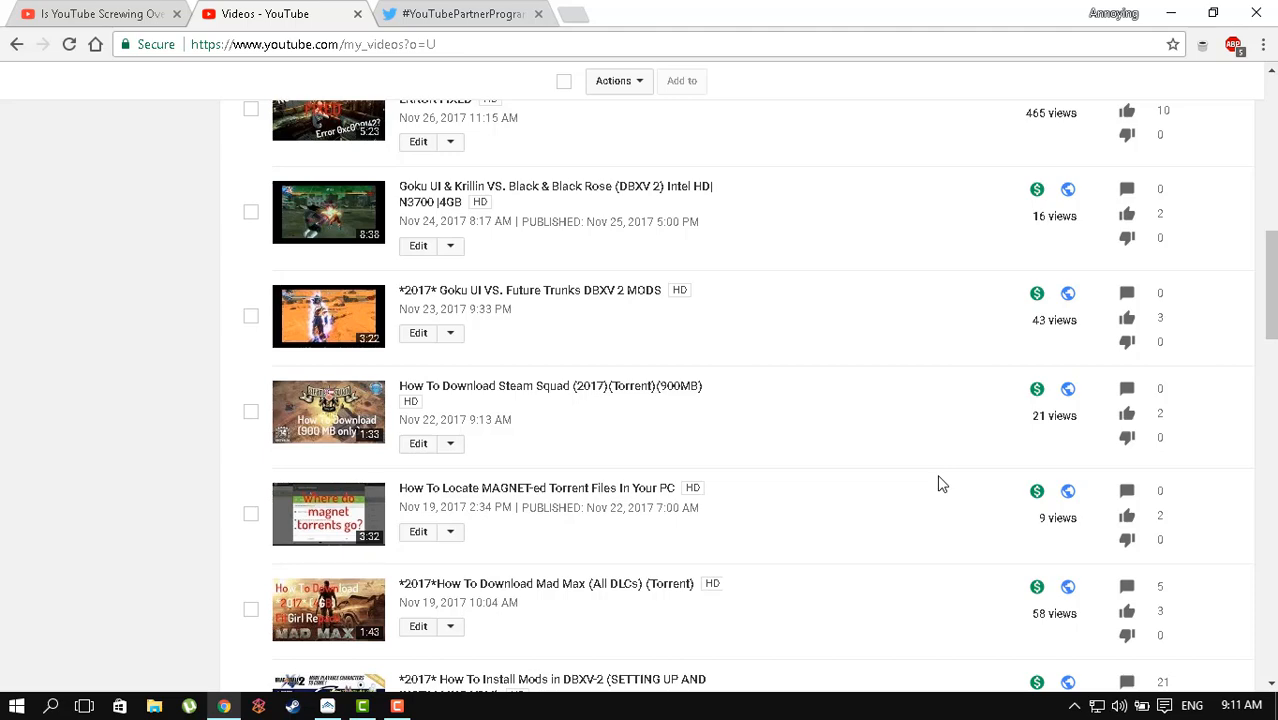
scroll(down, 3)
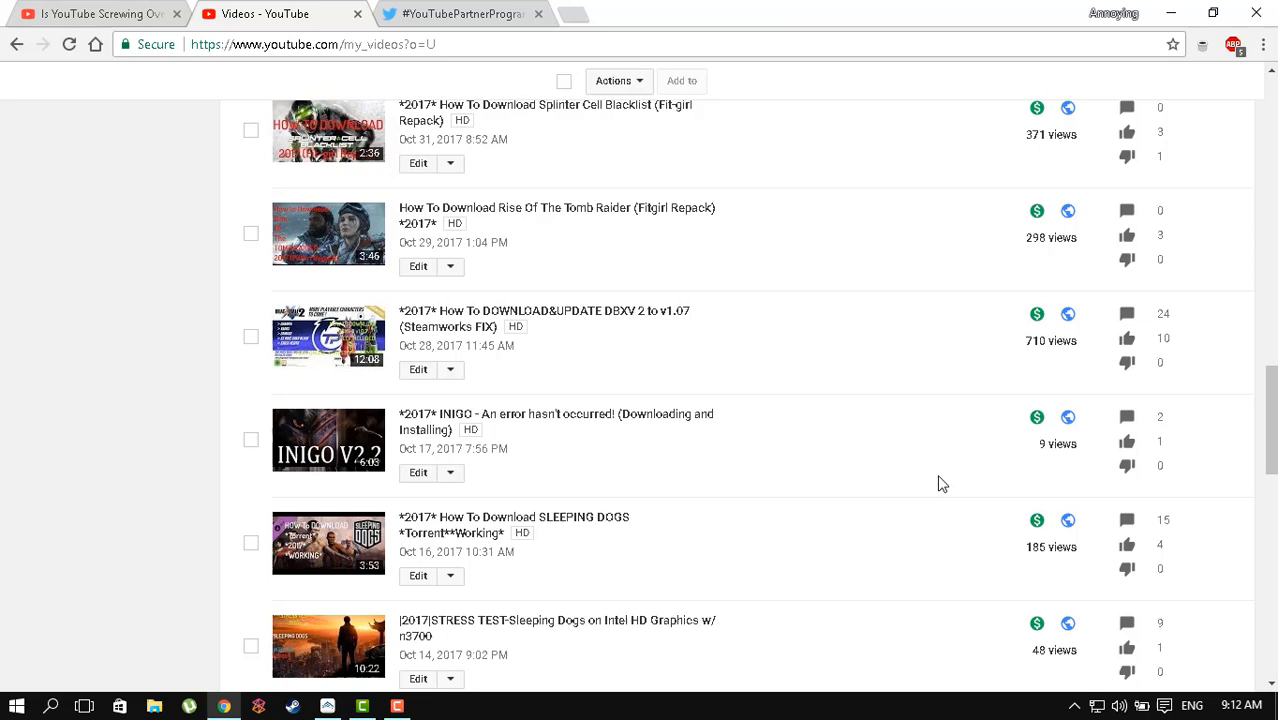
mouse_move(784, 472)
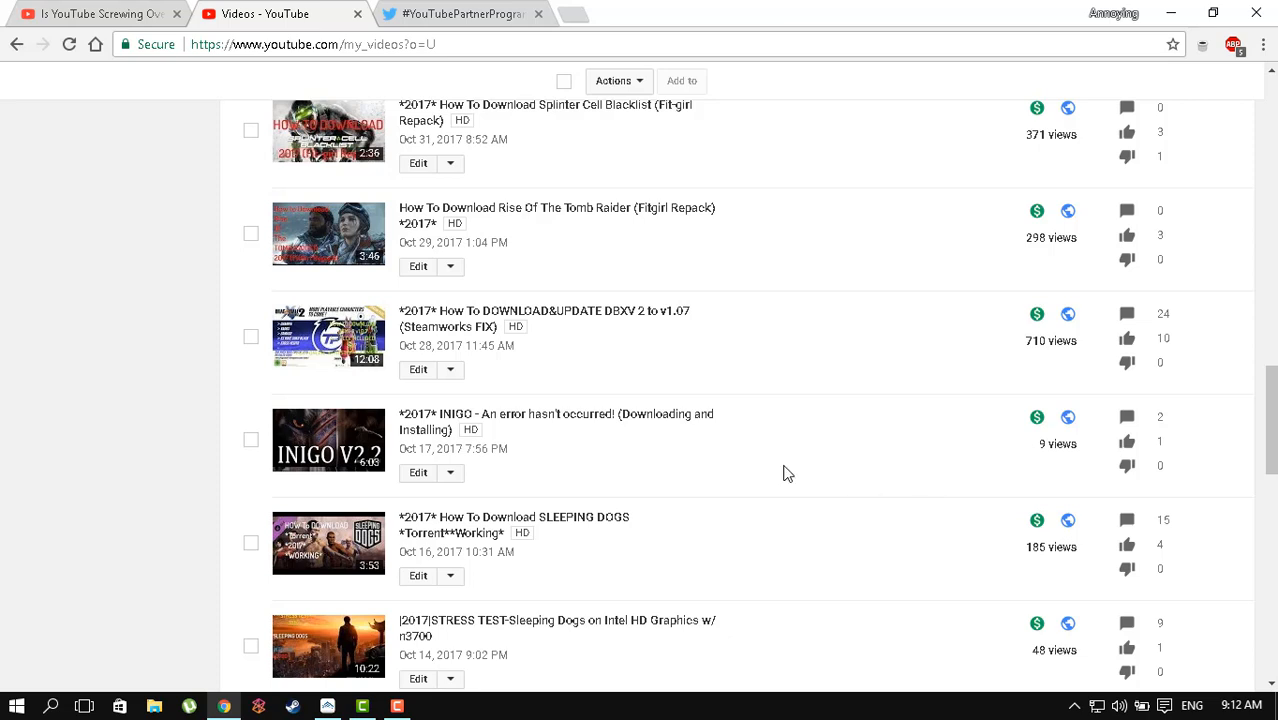
mouse_move(770, 502)
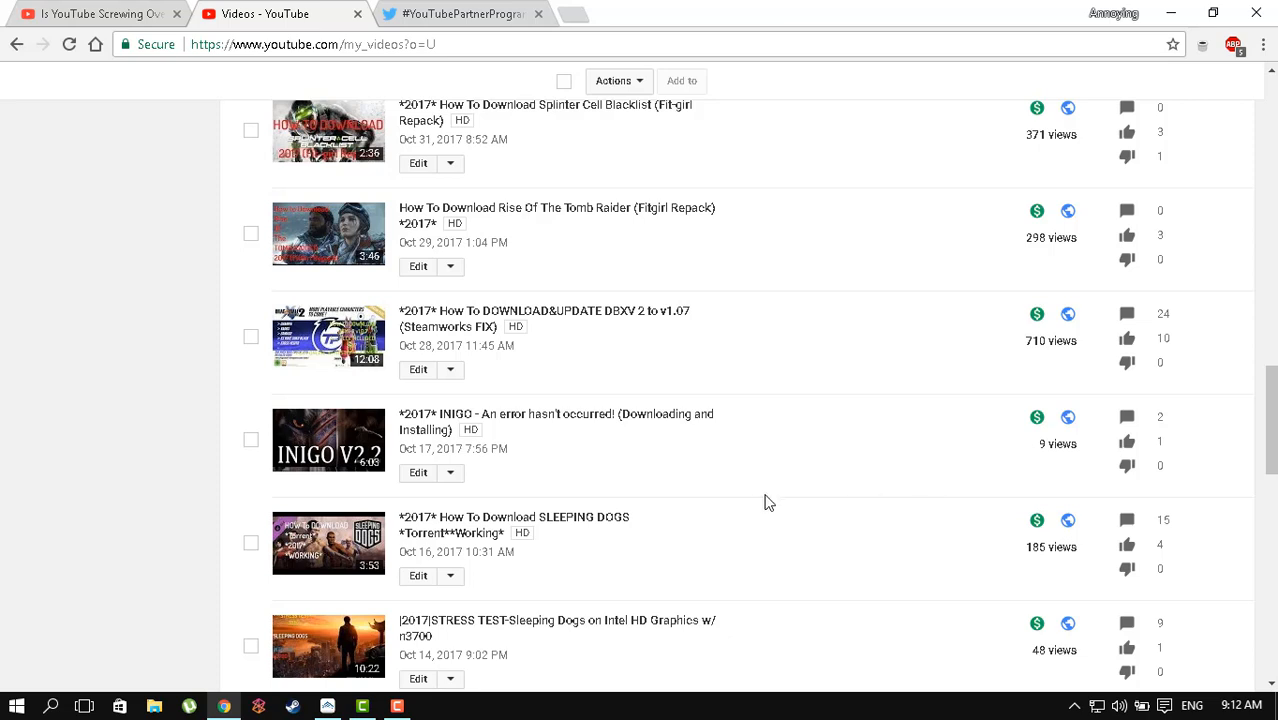
scroll(down, 3)
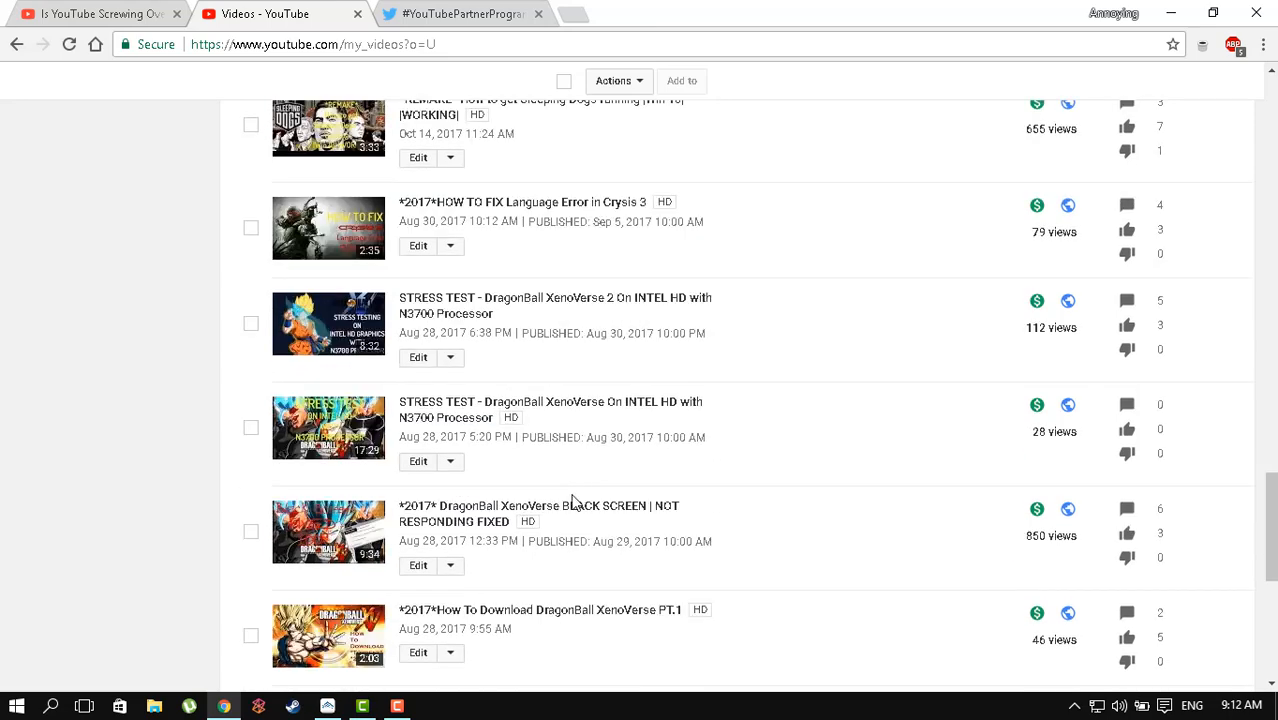
scroll(down, 3)
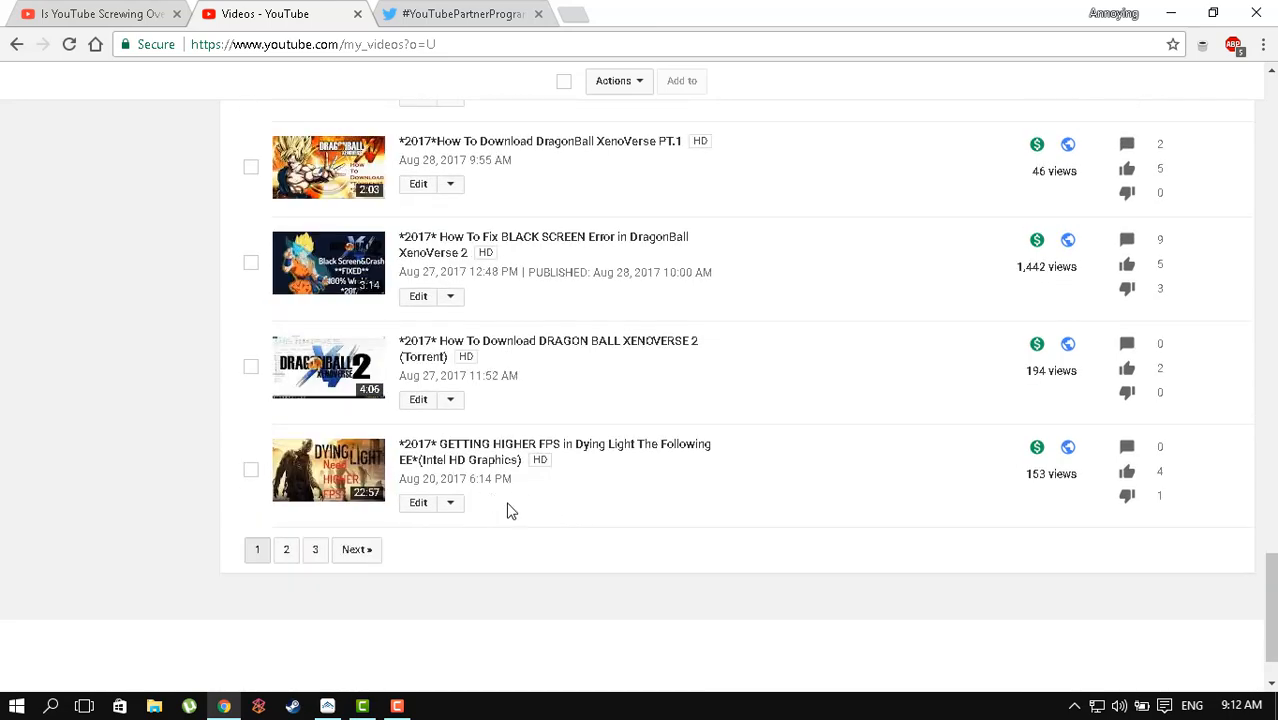
- Switch to the Twitter tab with the #YouTubePartnerProgram search
click(460, 12)
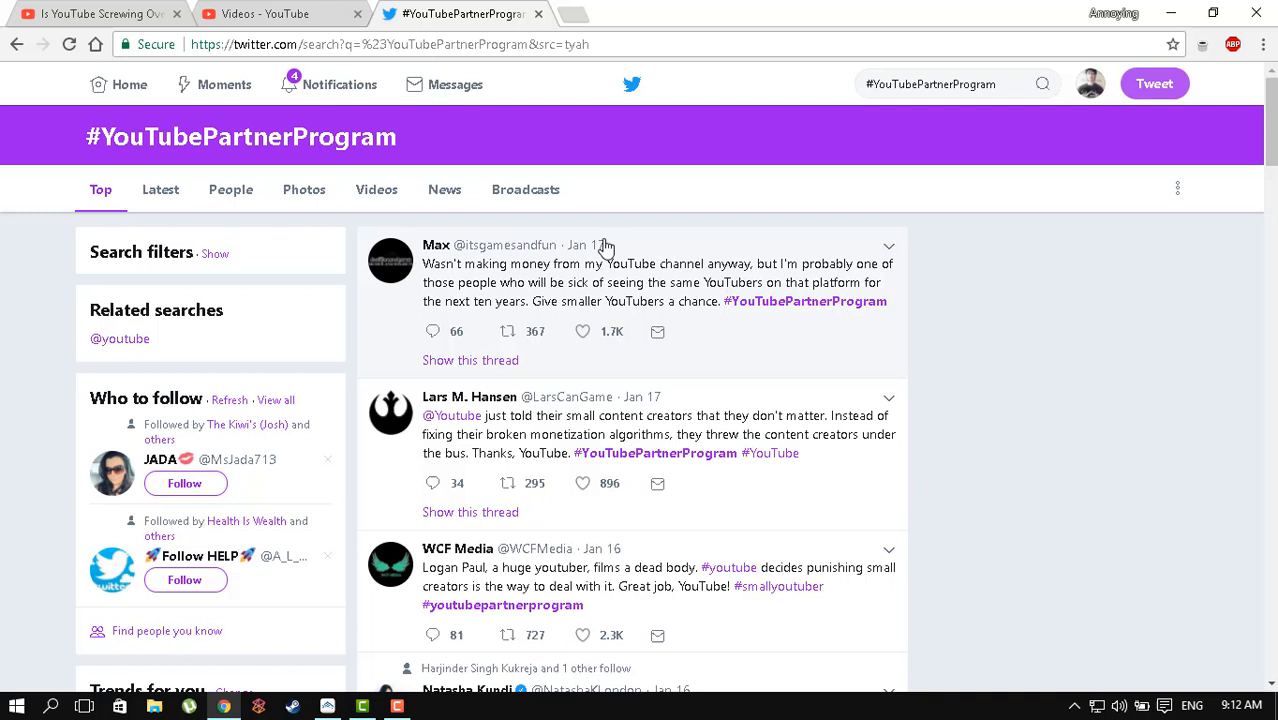
mouse_move(586, 244)
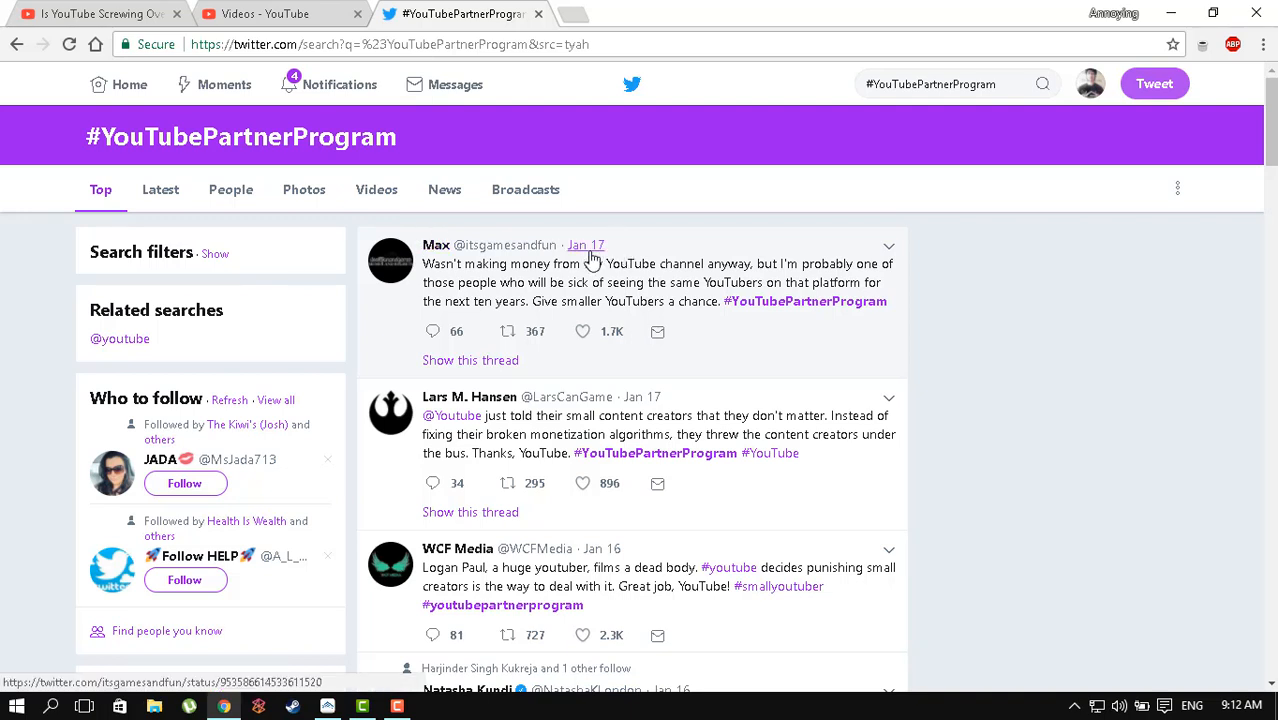
mouse_move(820, 318)
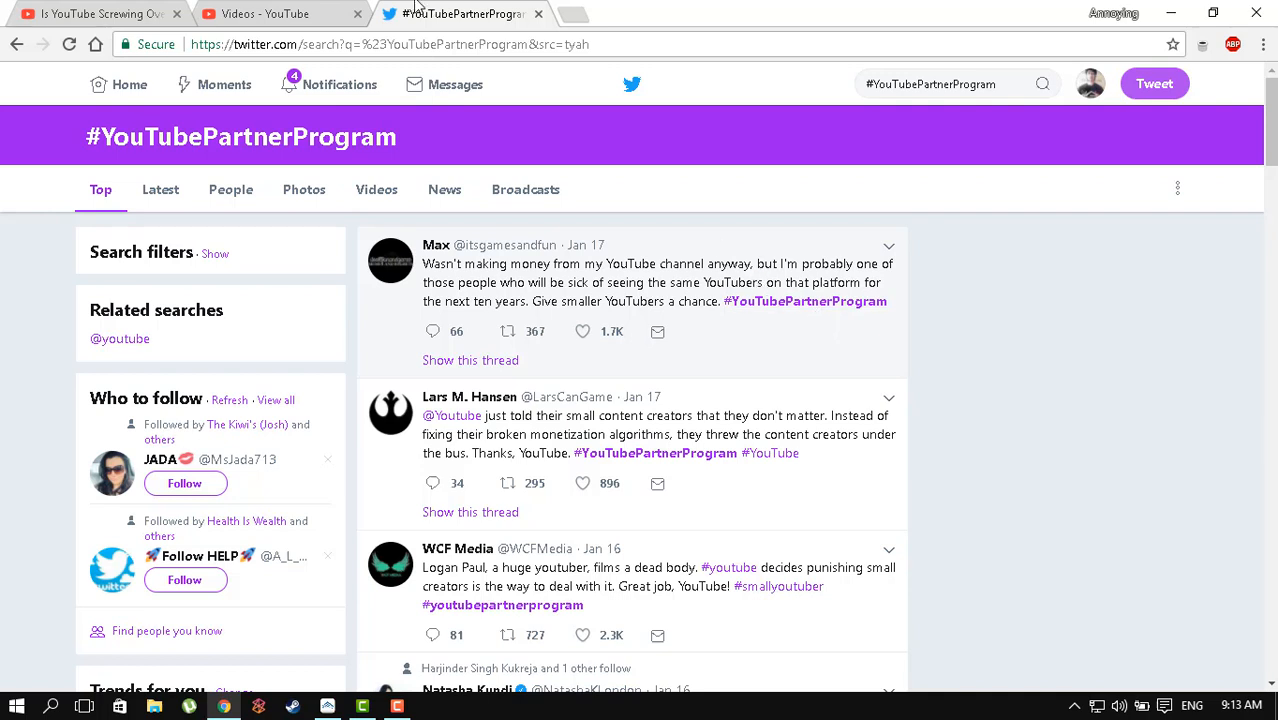
mouse_move(460, 12)
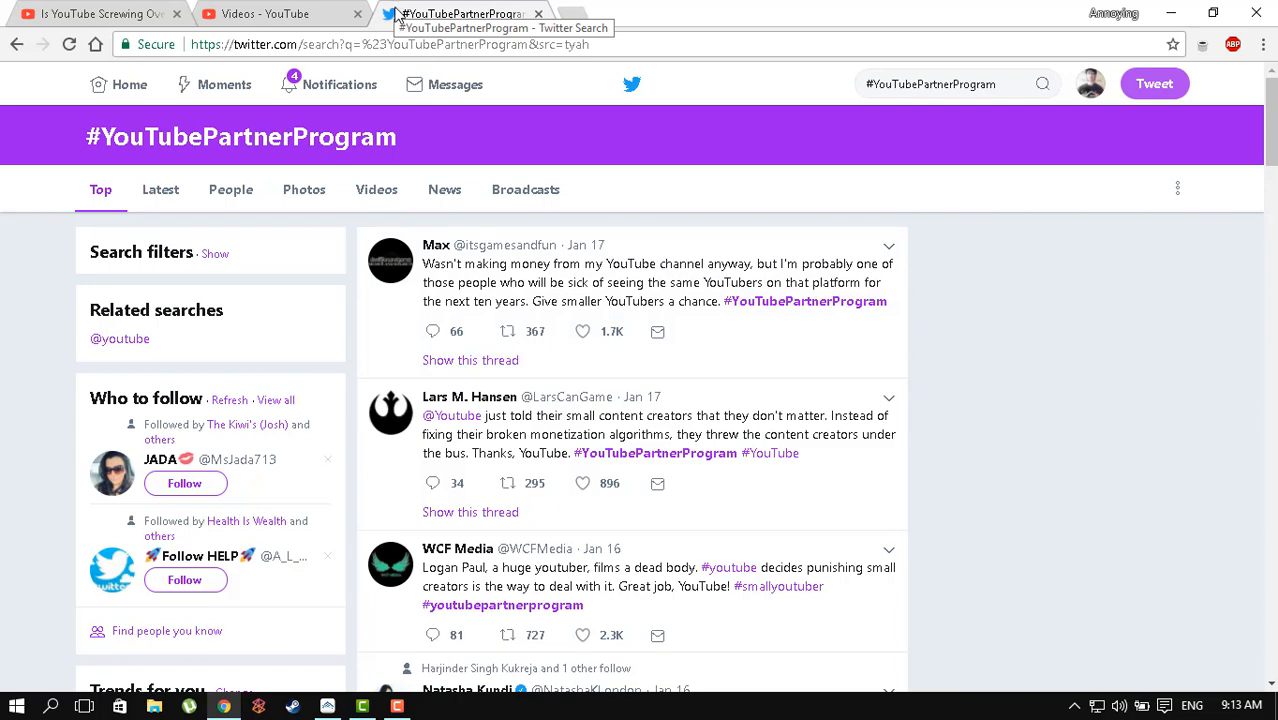
- Return to the Creator Studio video list after reading the tweets
click(280, 14)
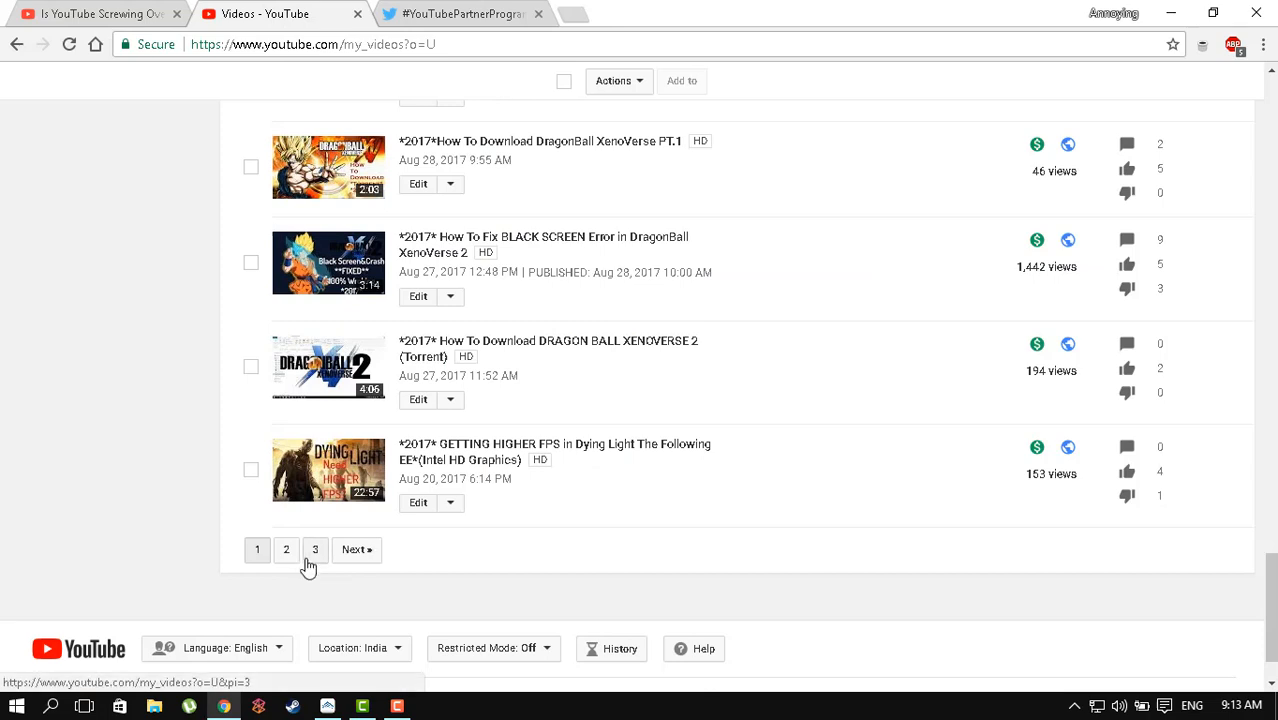
- Show page 3 of the uploaded videos and look through its entries
click(316, 548)
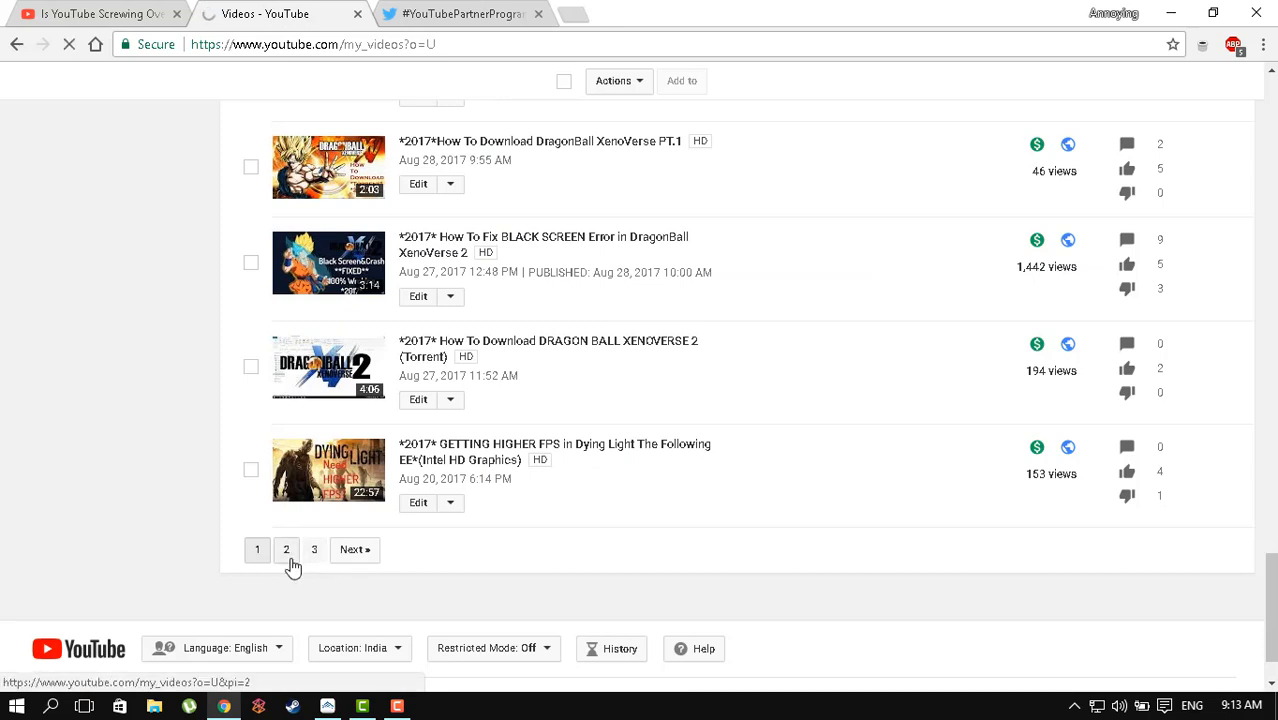
click(314, 550)
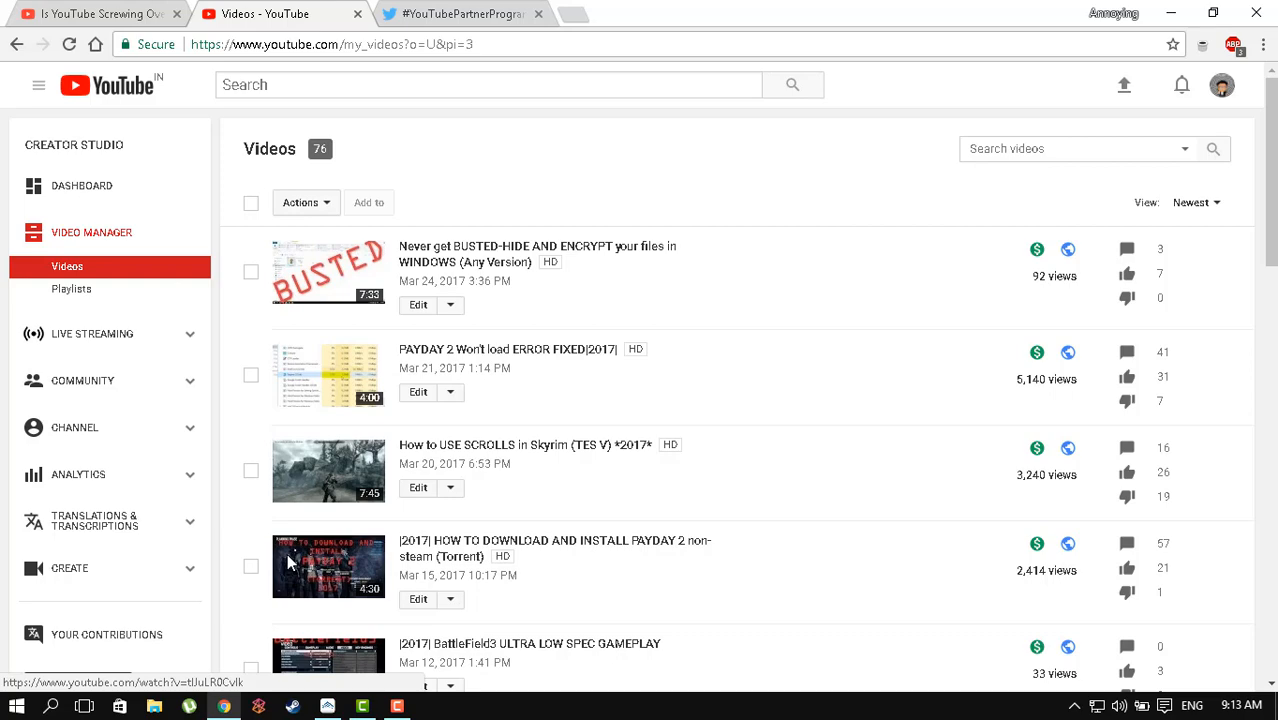
mouse_move(420, 556)
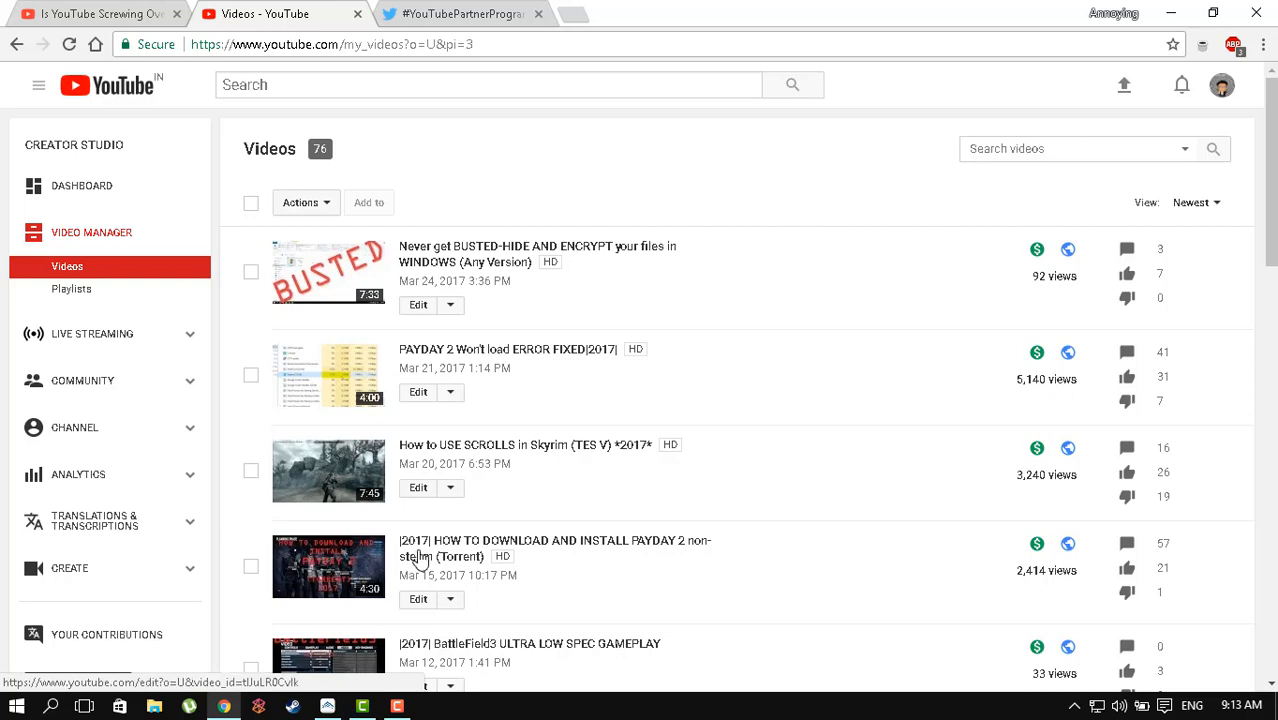
scroll(down, 3)
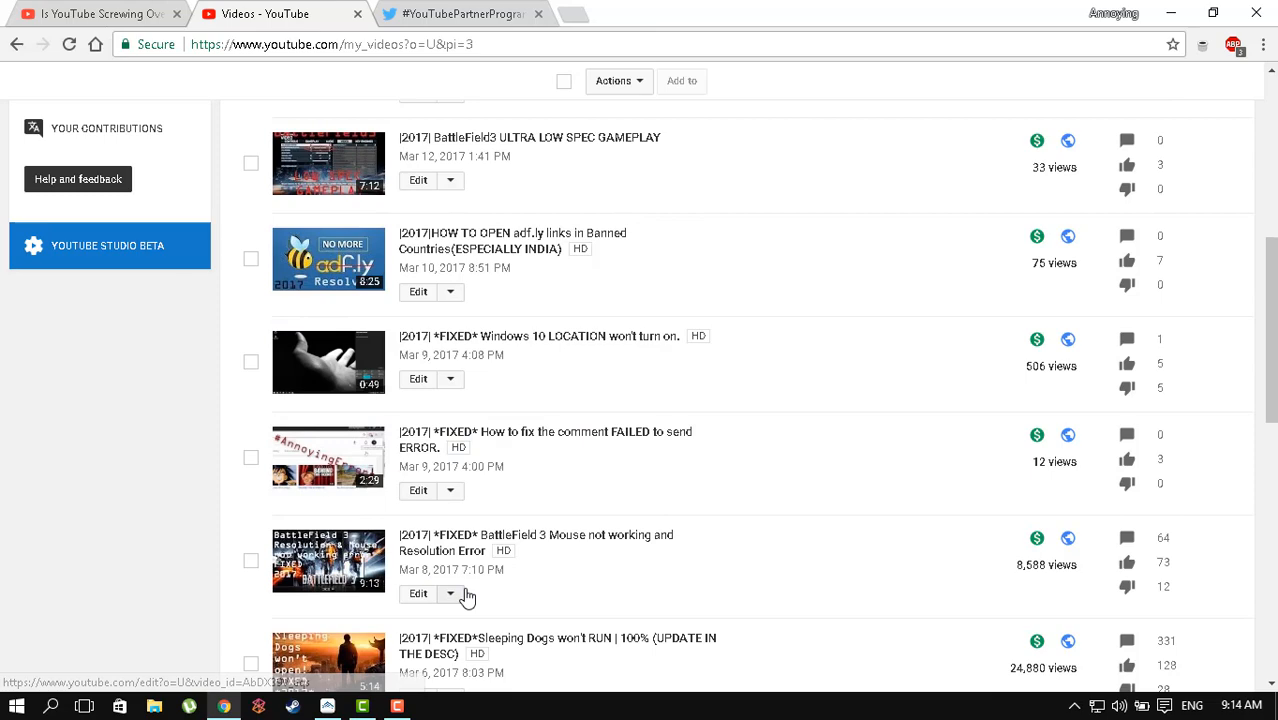
scroll(down, 3)
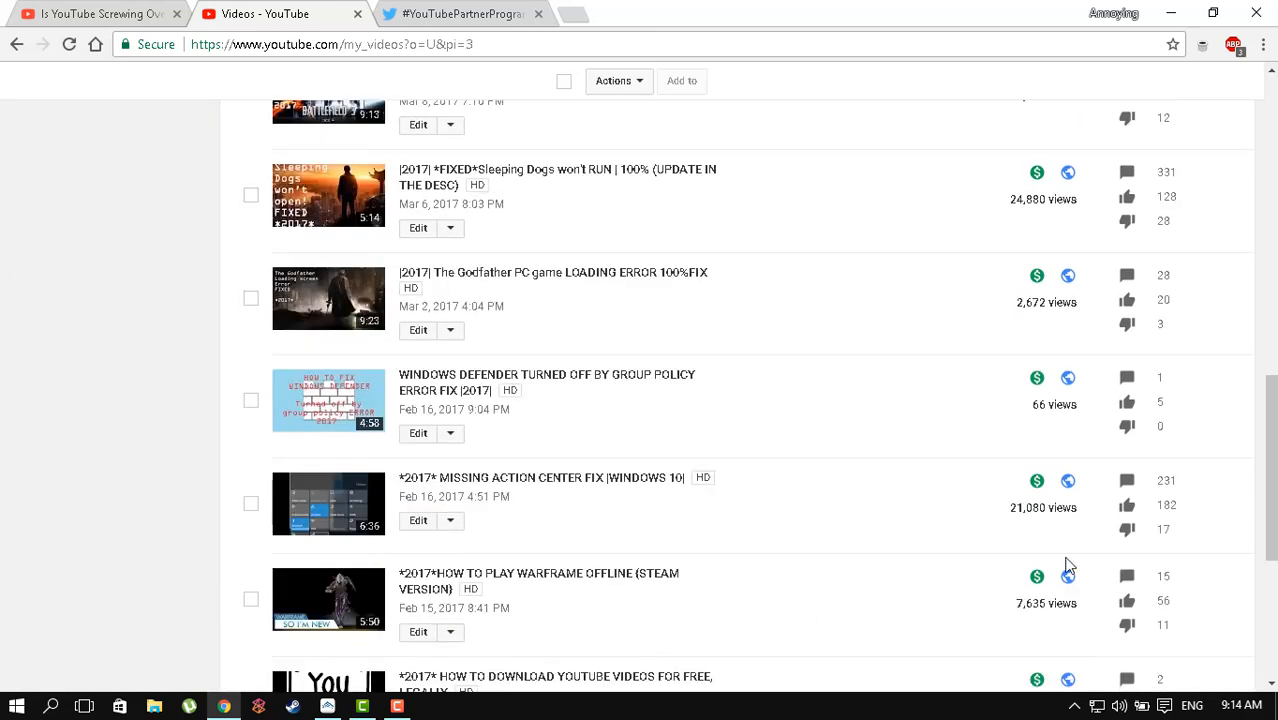
scroll(down, 3)
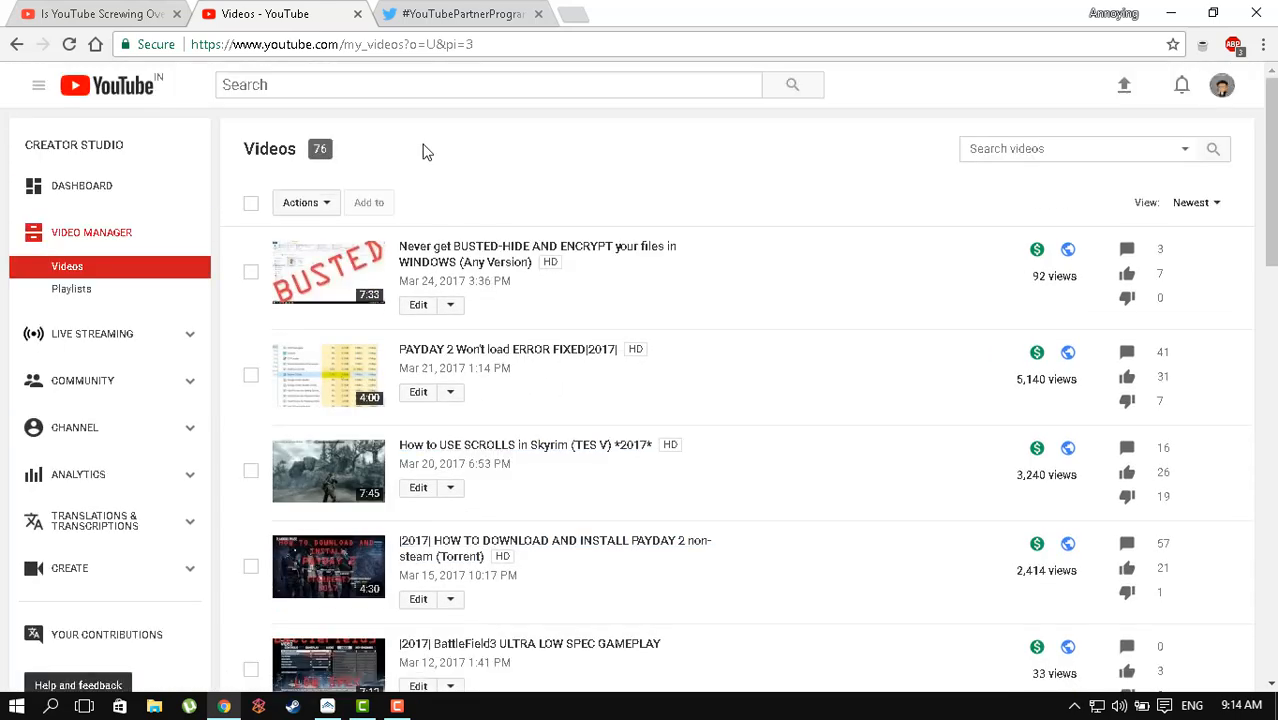
scroll(down, 3)
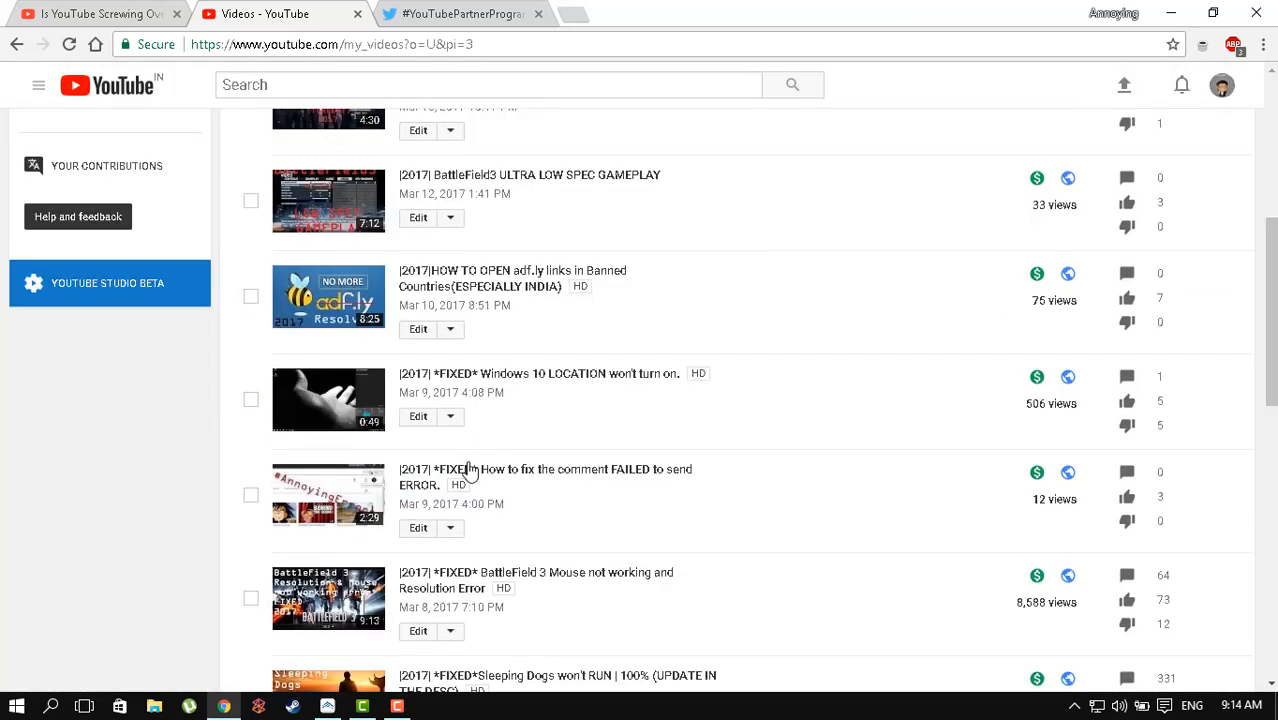
- Show page 2 of the uploads, topped by the August 2017 videos
click(356, 564)
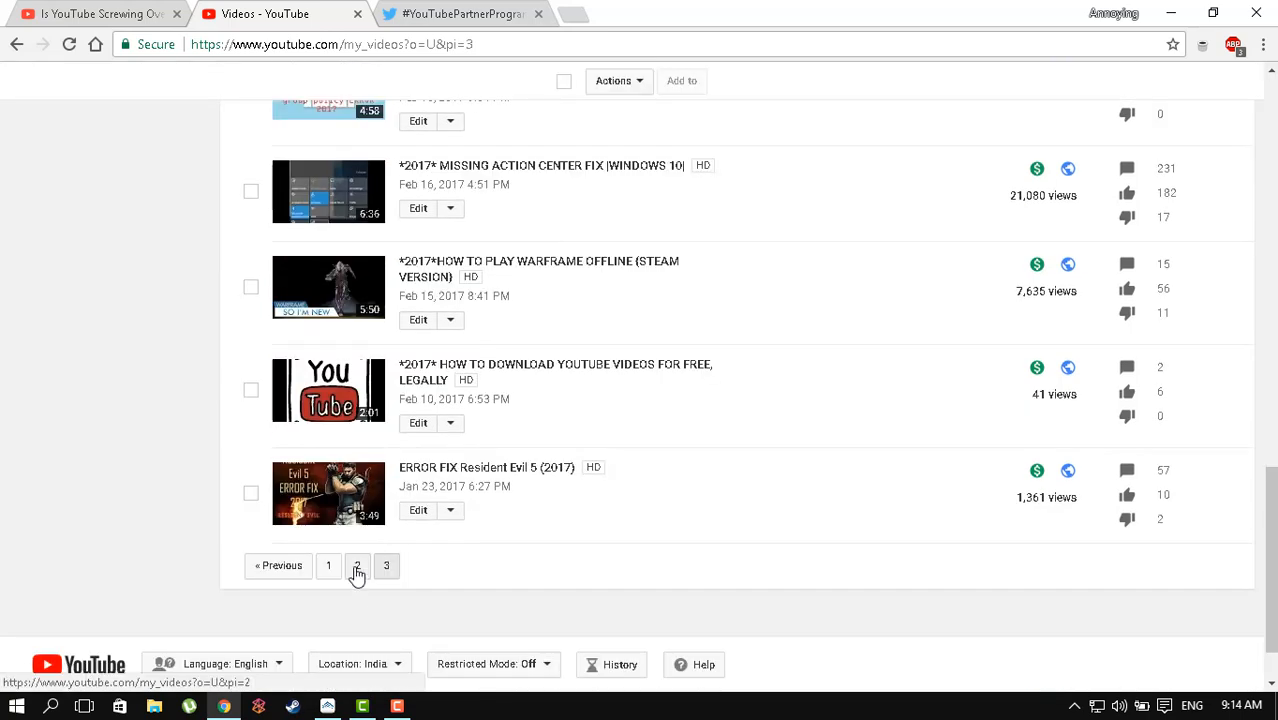
click(356, 564)
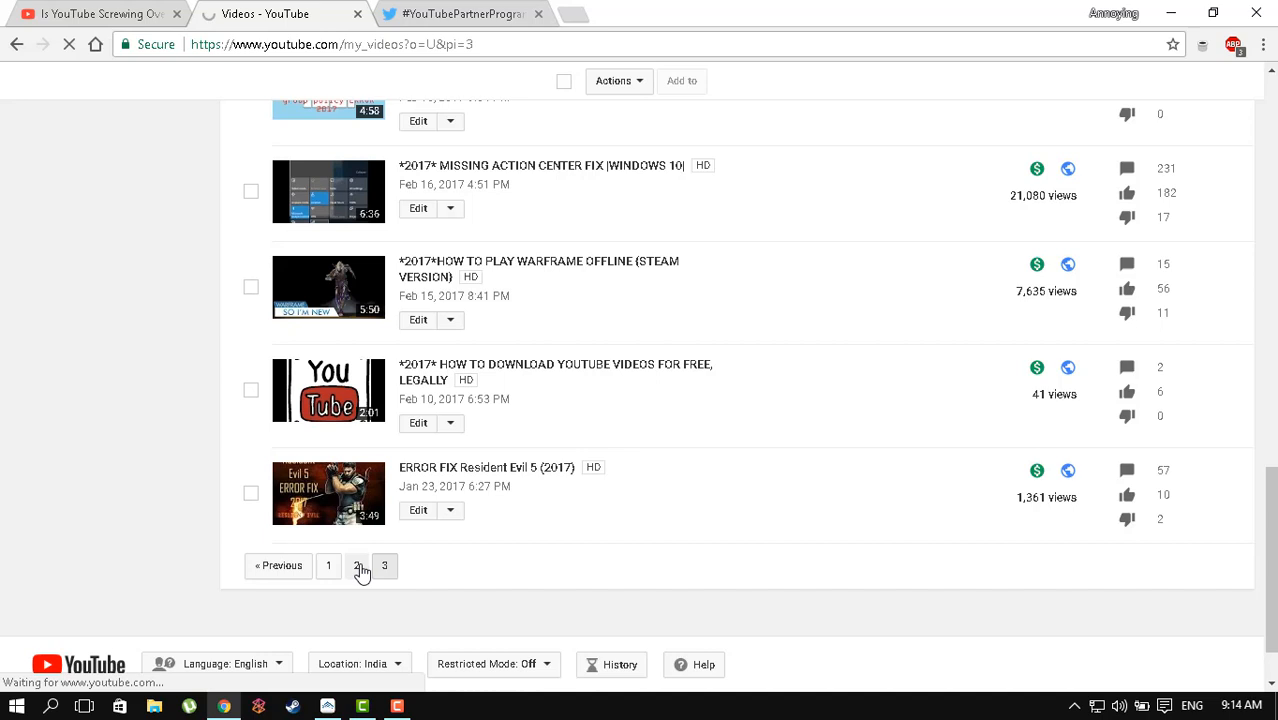
click(356, 566)
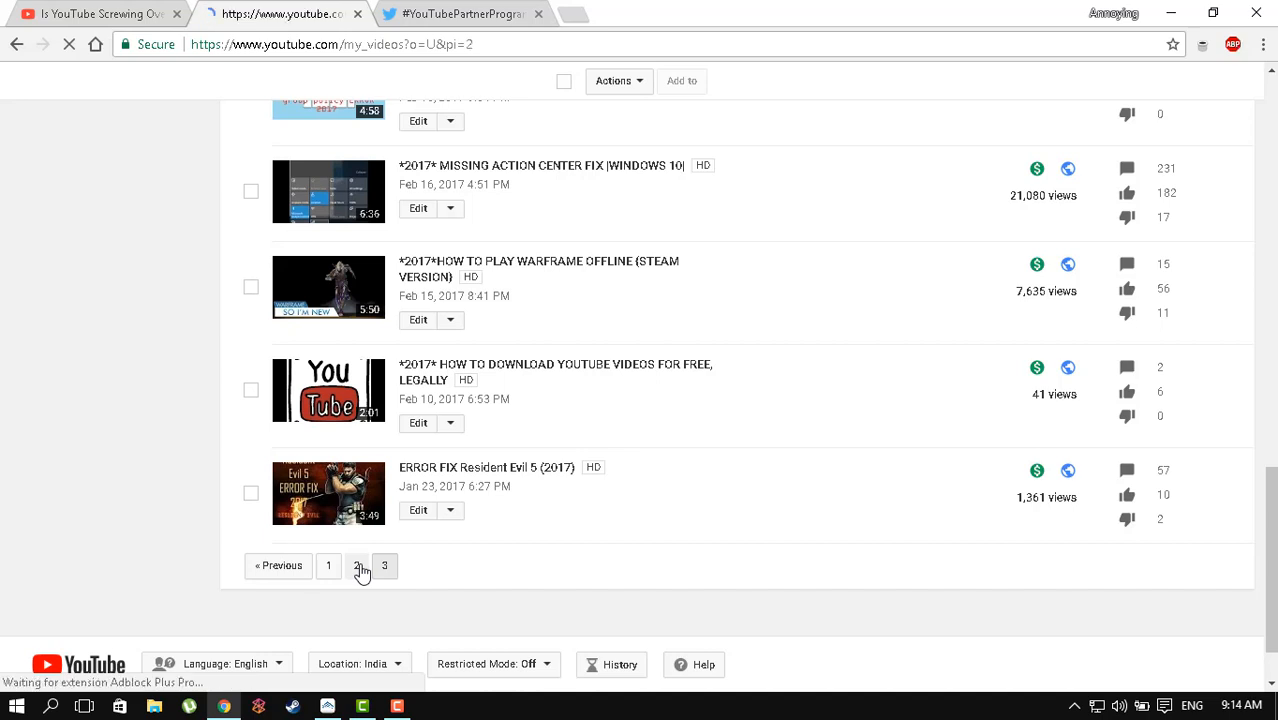
click(356, 566)
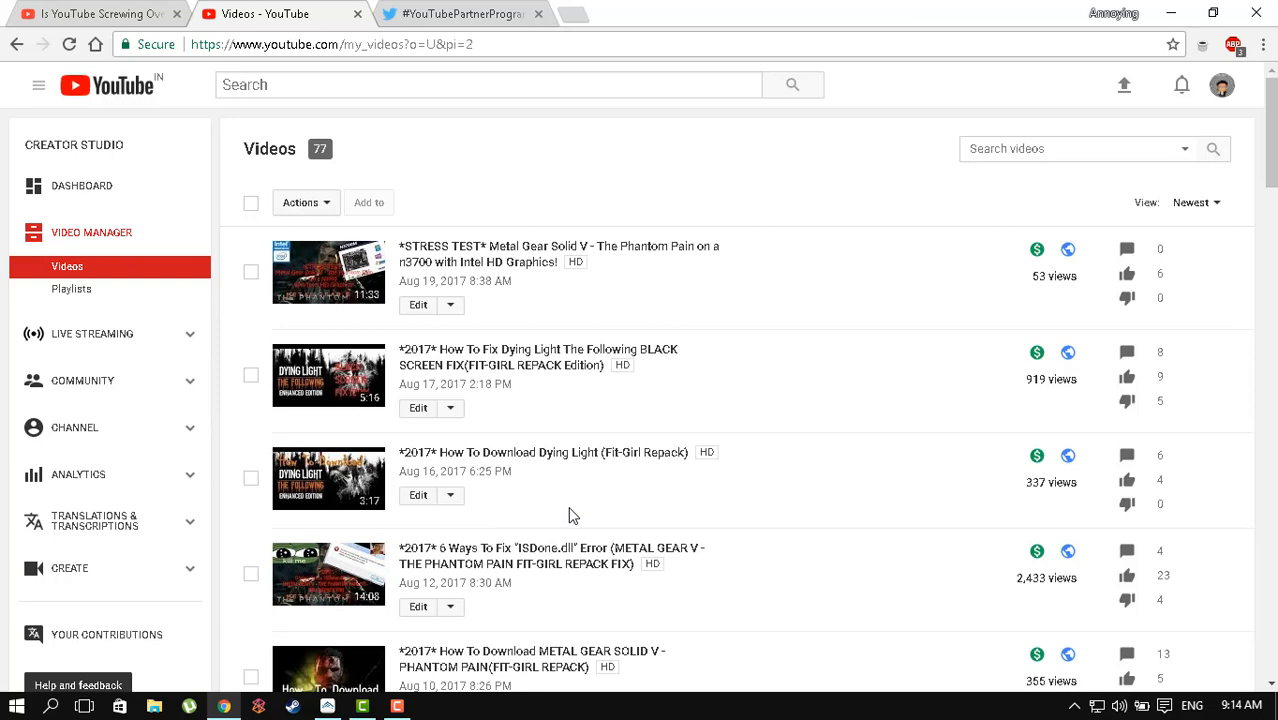
- Scroll the watch page while 'Is YouTube Screwing Over Small Channels?' plays
scroll(down, 3)
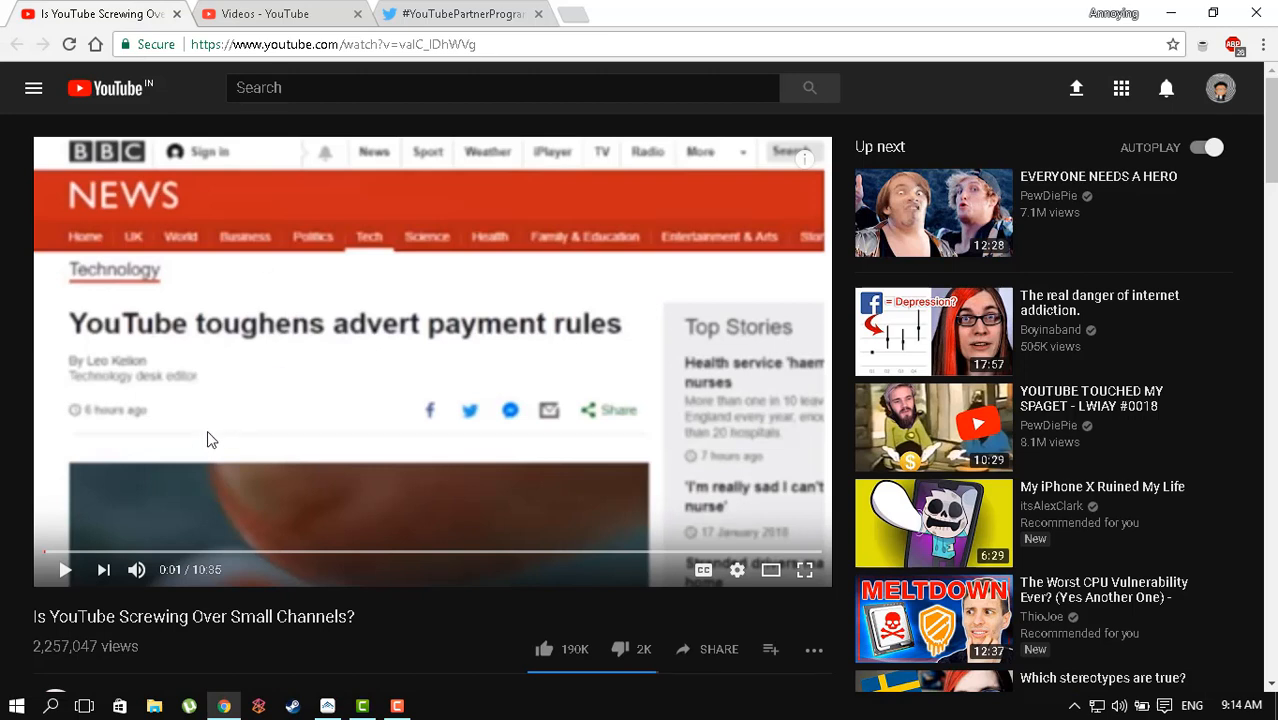
mouse_move(296, 420)
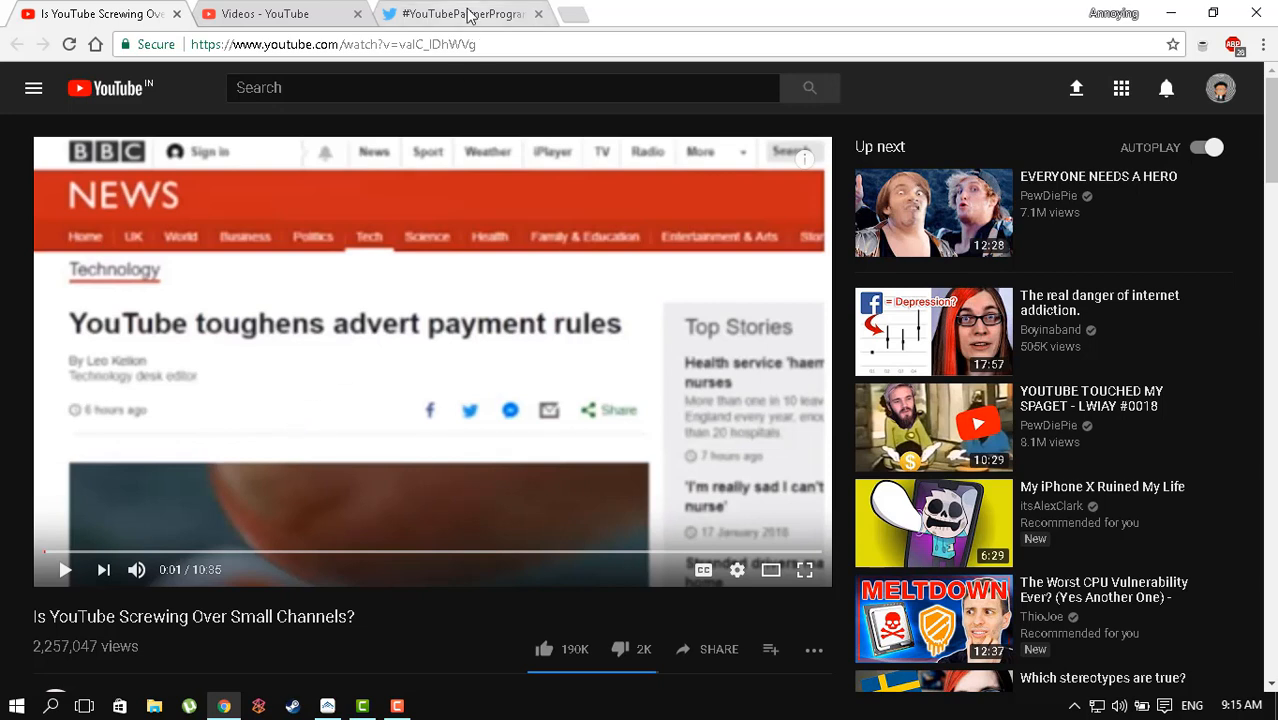
mouse_move(464, 12)
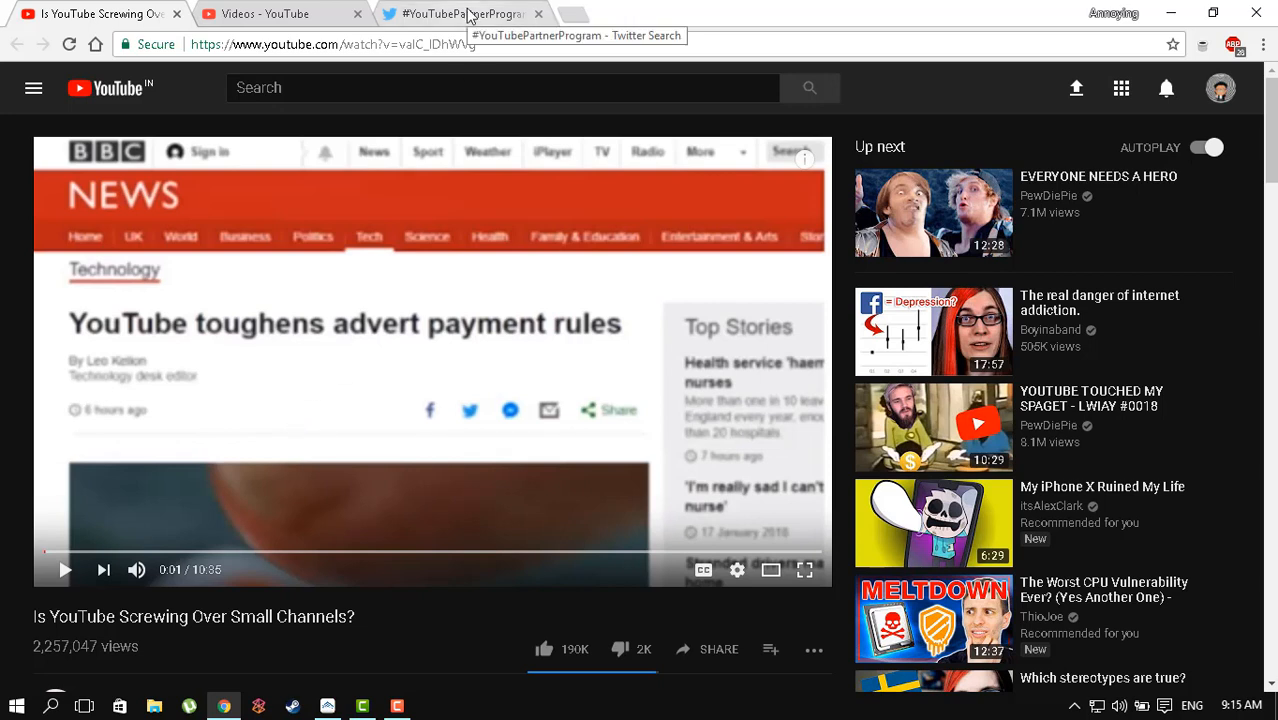
mouse_move(460, 40)
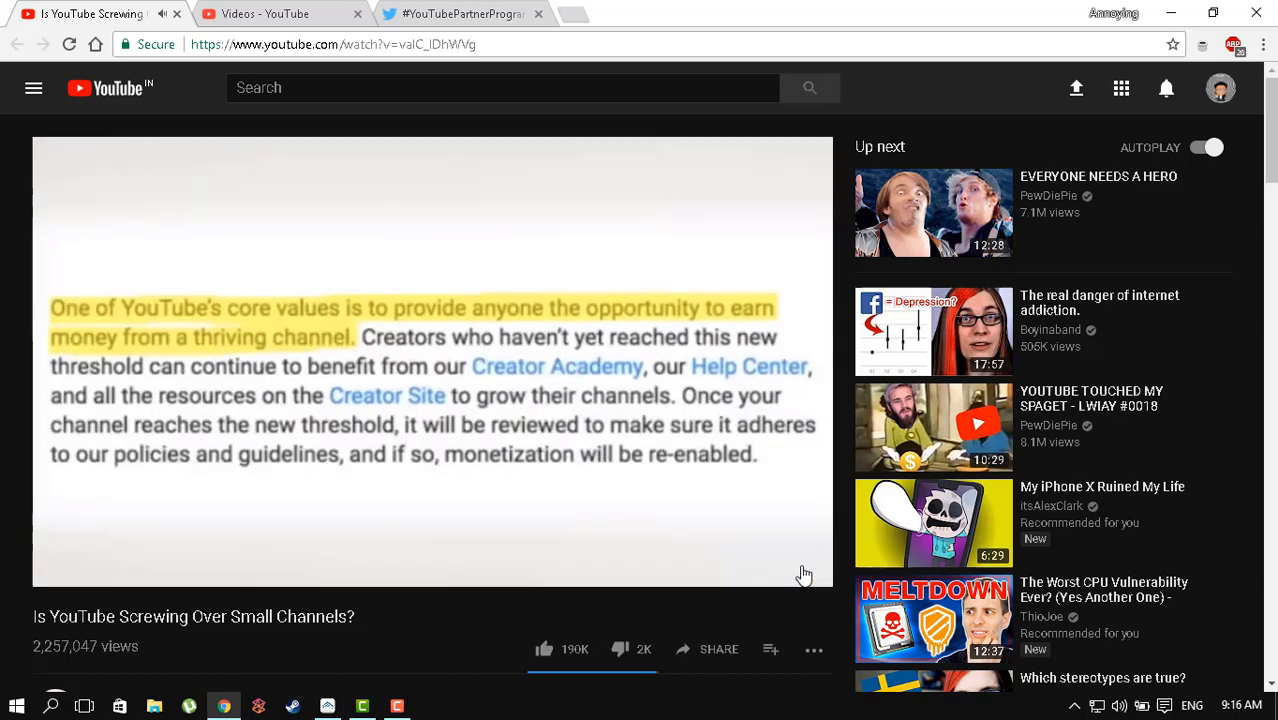
mouse_move(804, 572)
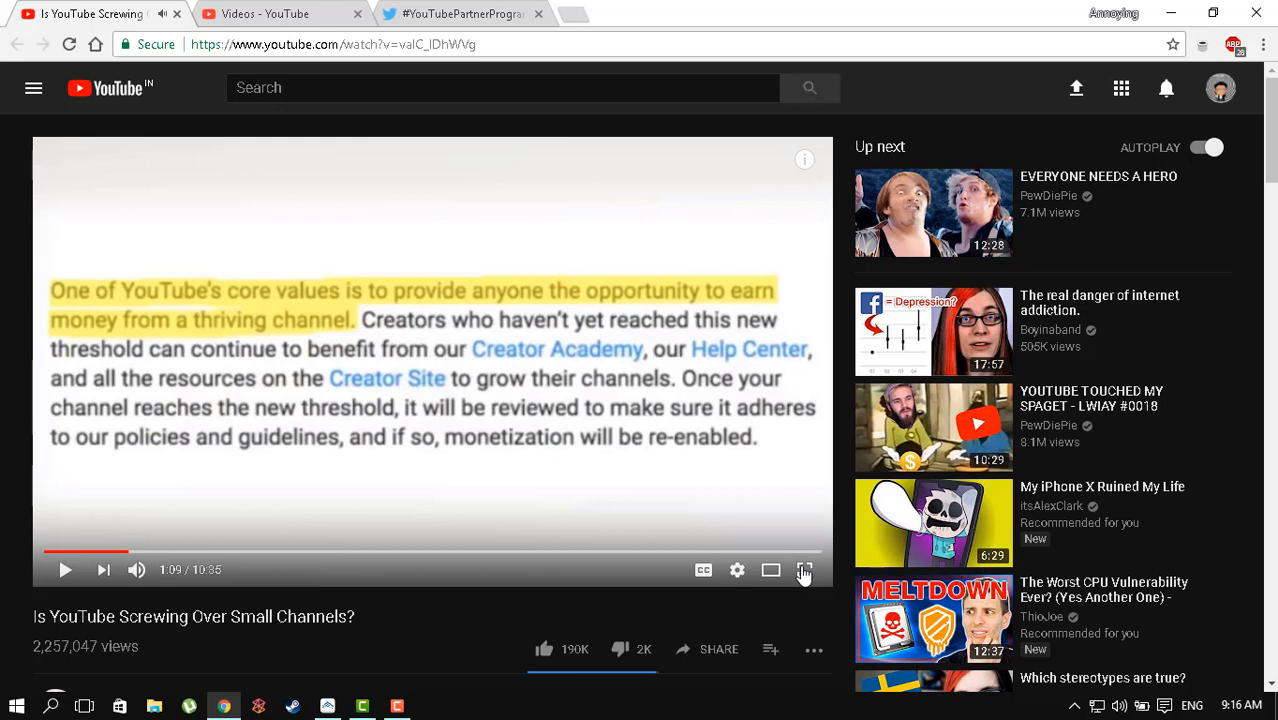